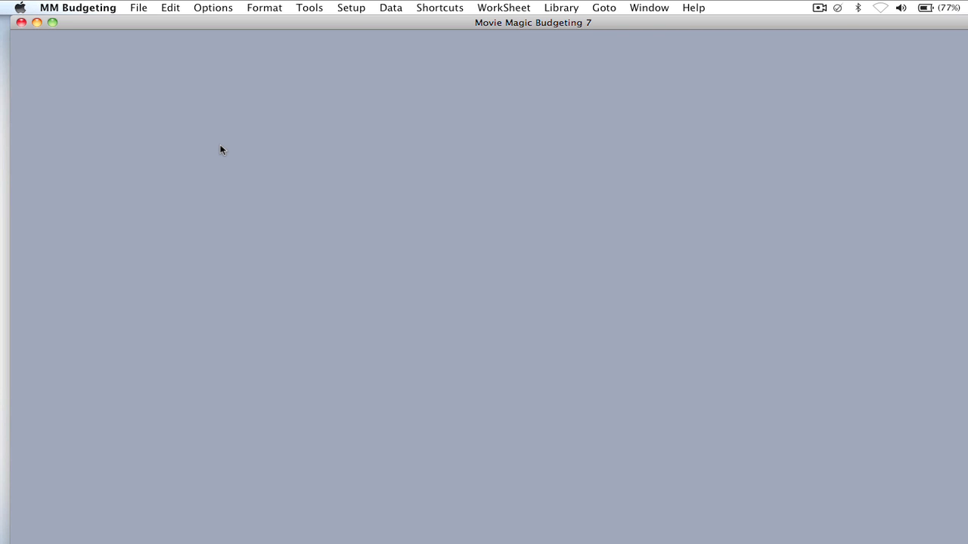
mouse_move(151, 90)
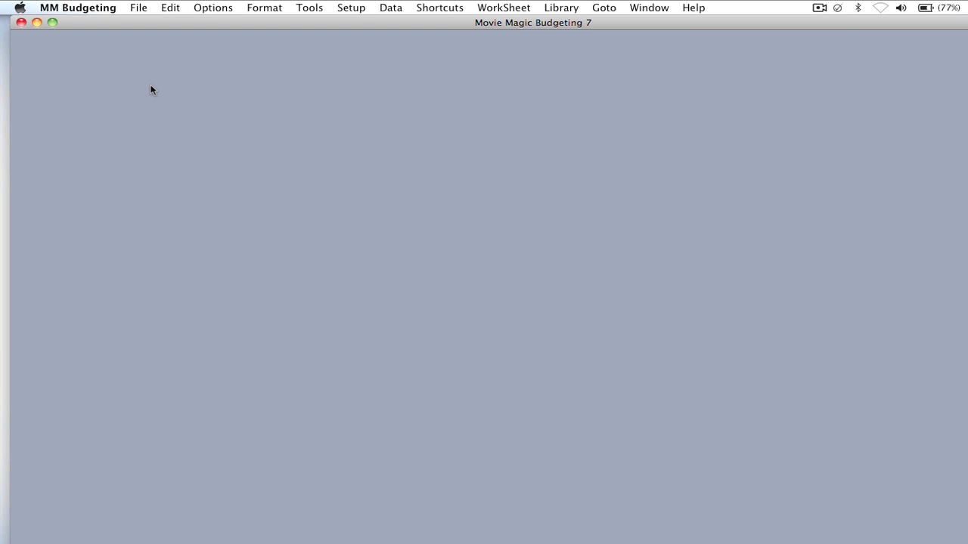
mouse_move(138, 9)
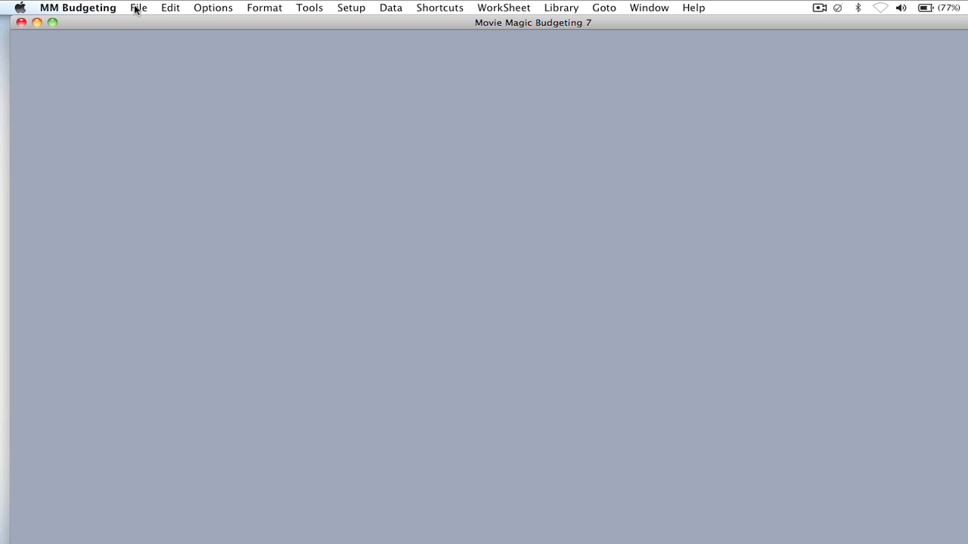
Step: Choose Open File and select Classic File.mmb in the Budgets folder
click(138, 8)
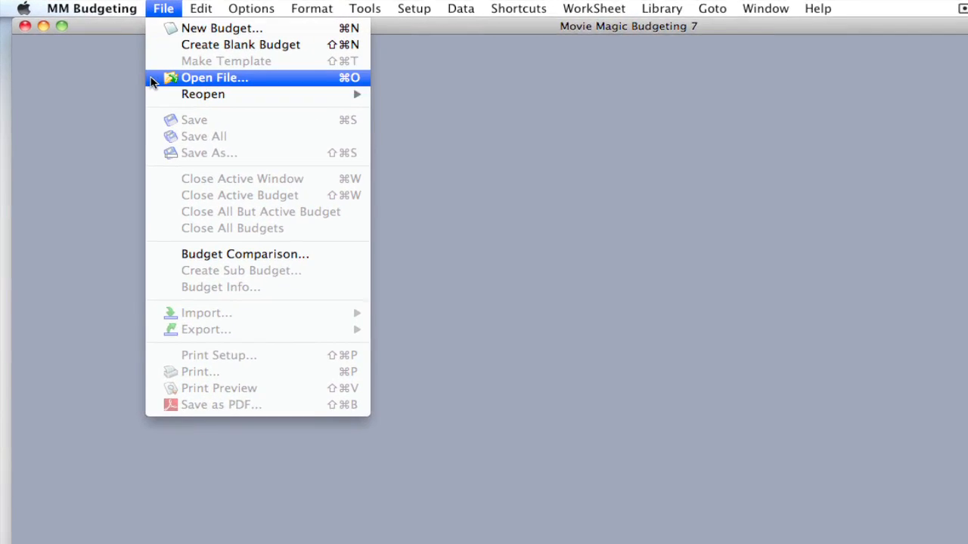
click(214, 77)
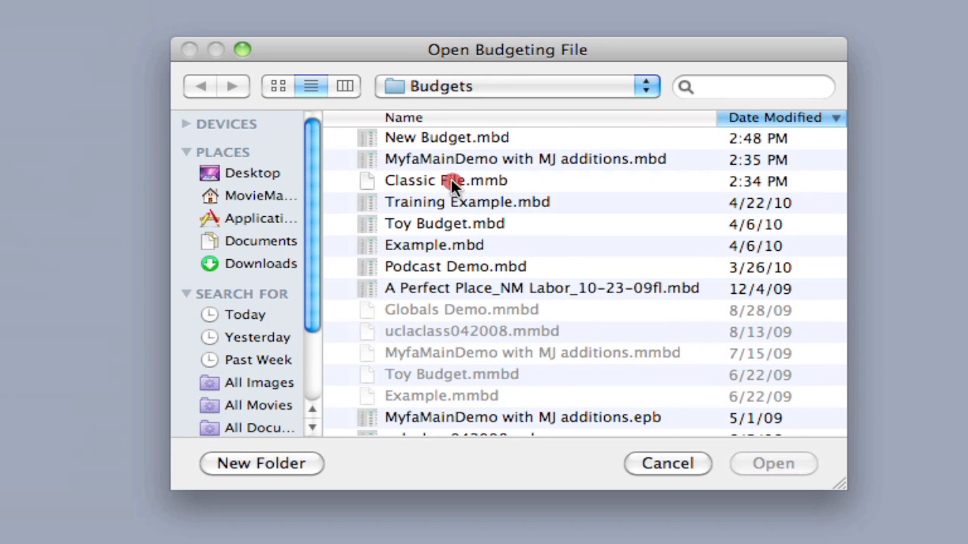
click(446, 180)
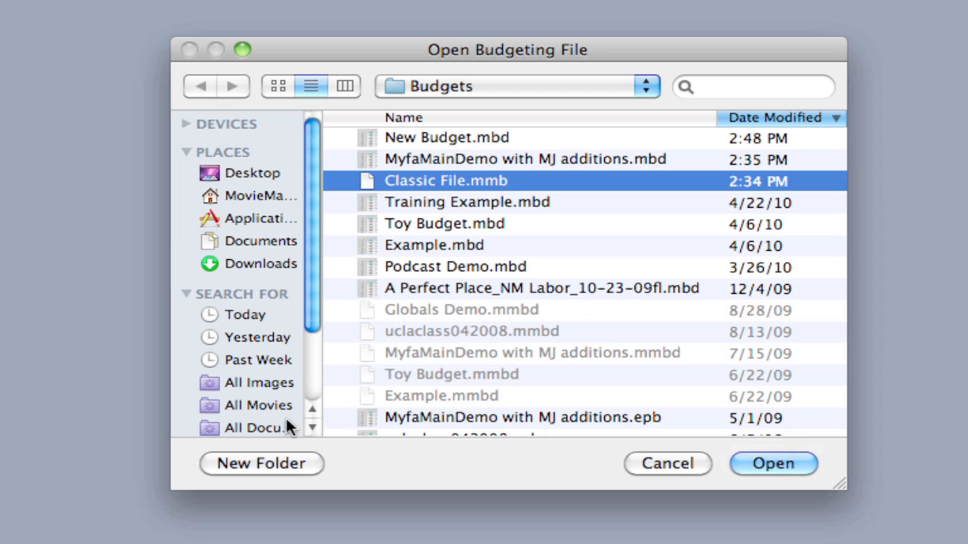
mouse_move(399, 474)
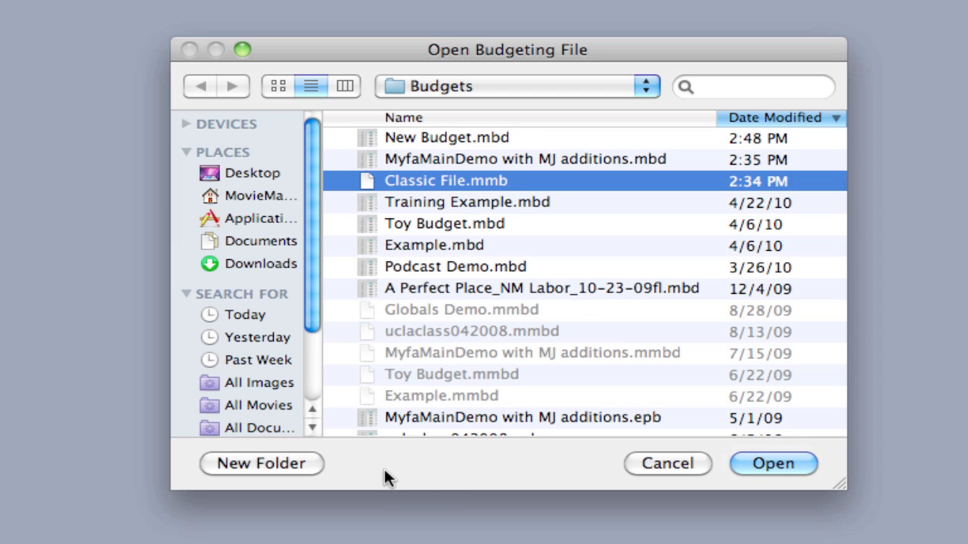
mouse_move(442, 477)
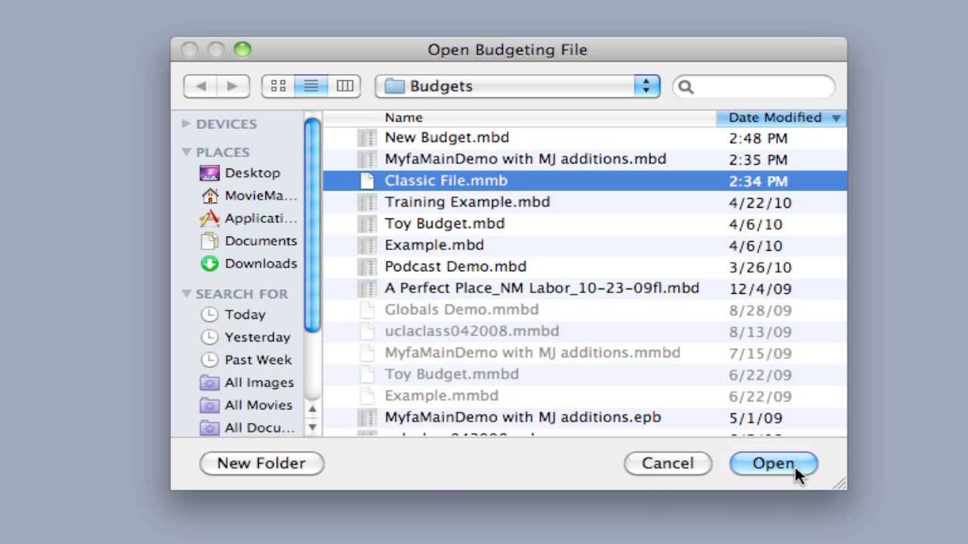
Step: Load Classic File.mmb, showing its topsheet totalling 16,984,671
click(772, 463)
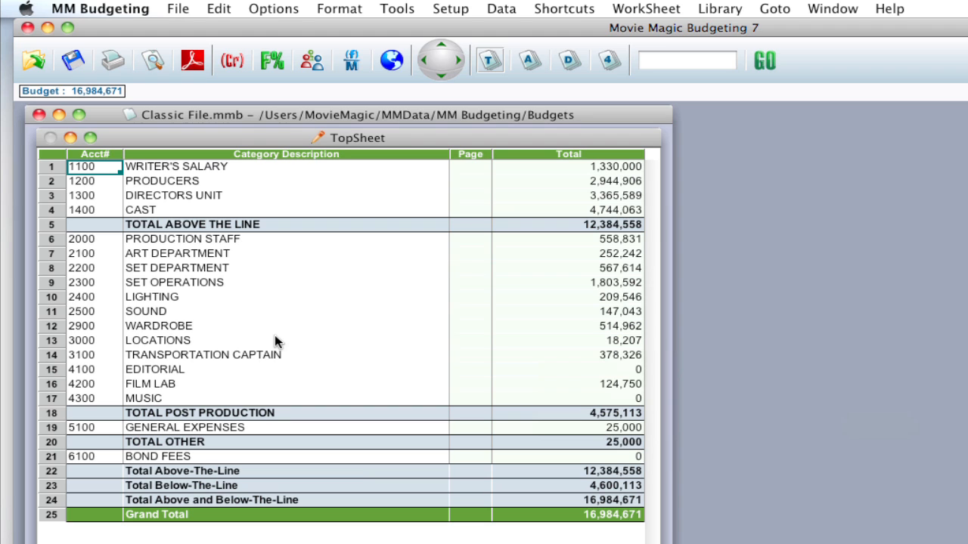
mouse_move(239, 123)
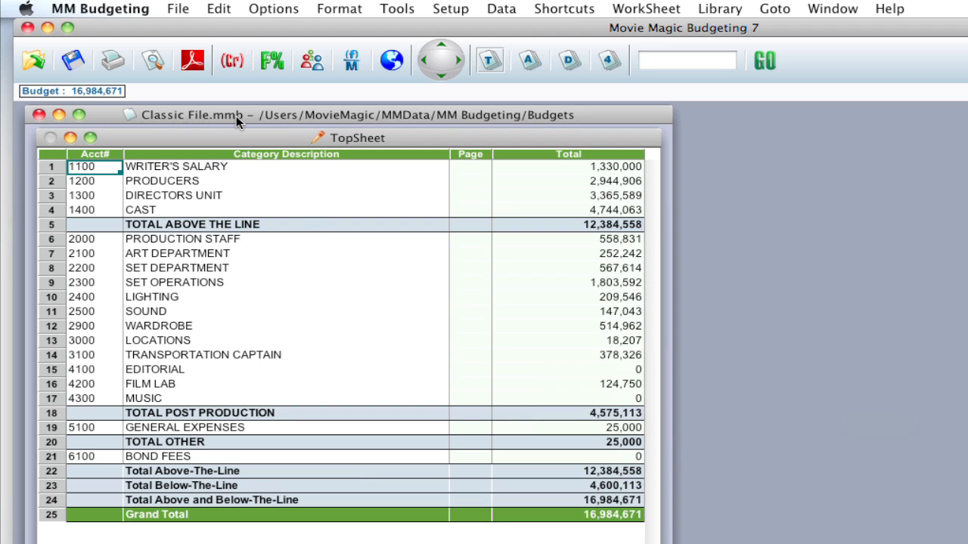
mouse_move(178, 13)
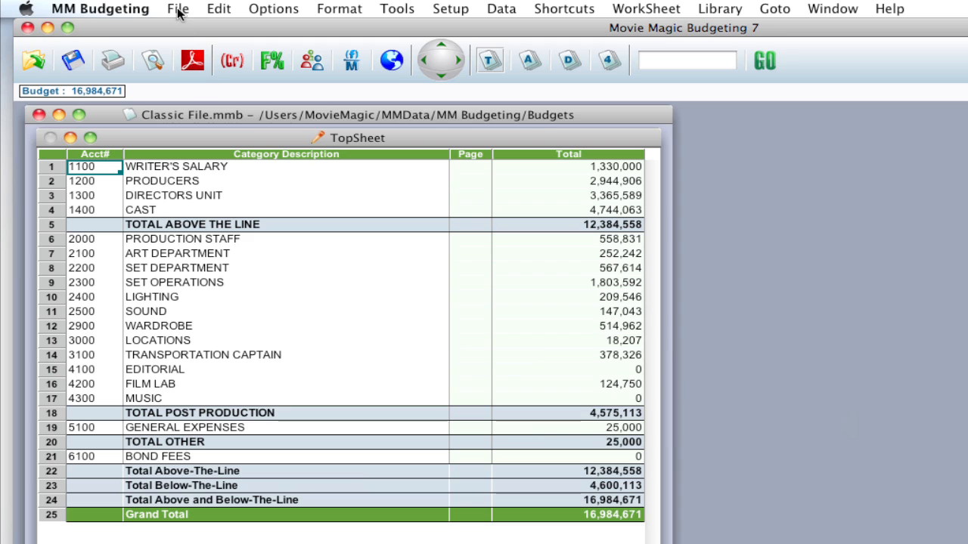
Step: Create a new blank budget, Budget9
click(177, 9)
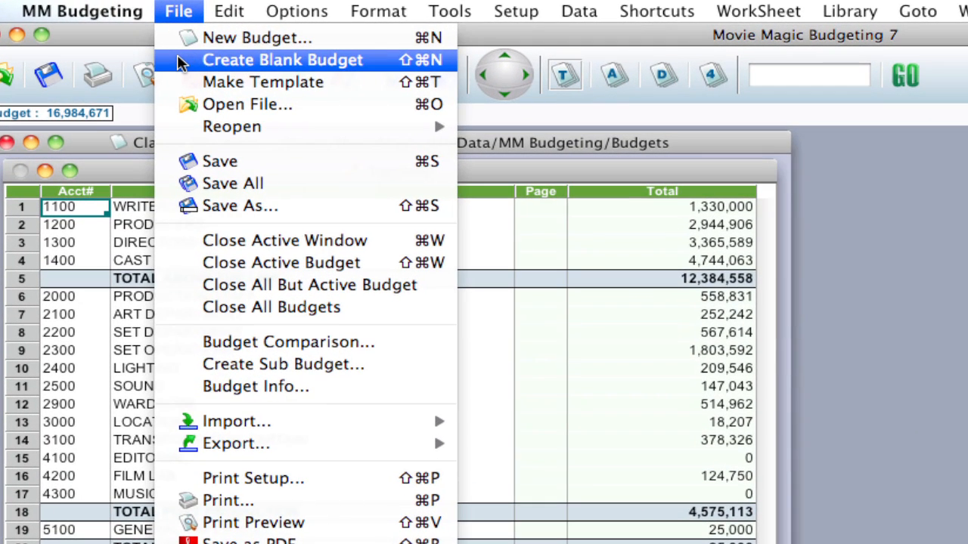
click(281, 59)
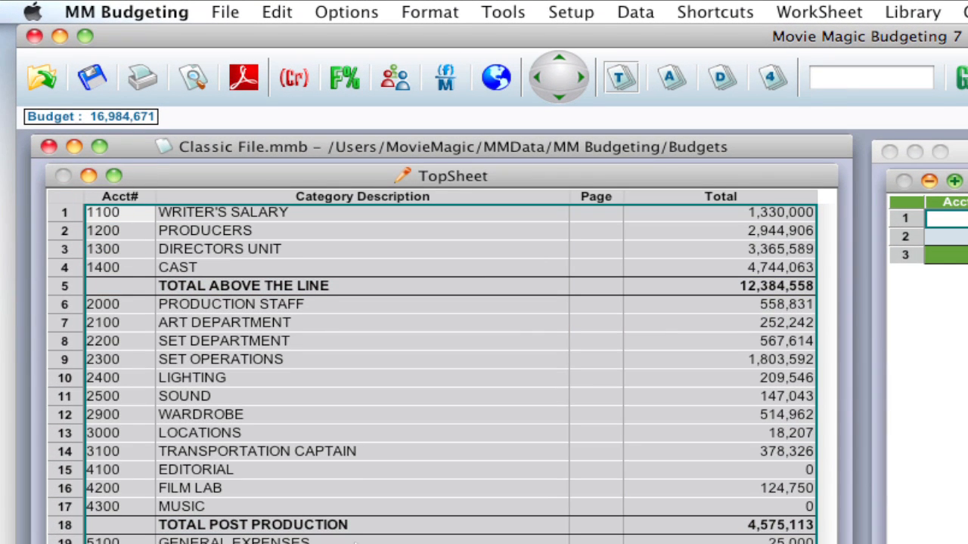
Step: Paste the Classic File's TopSheet category rows into Budget9
key(cmd+c)
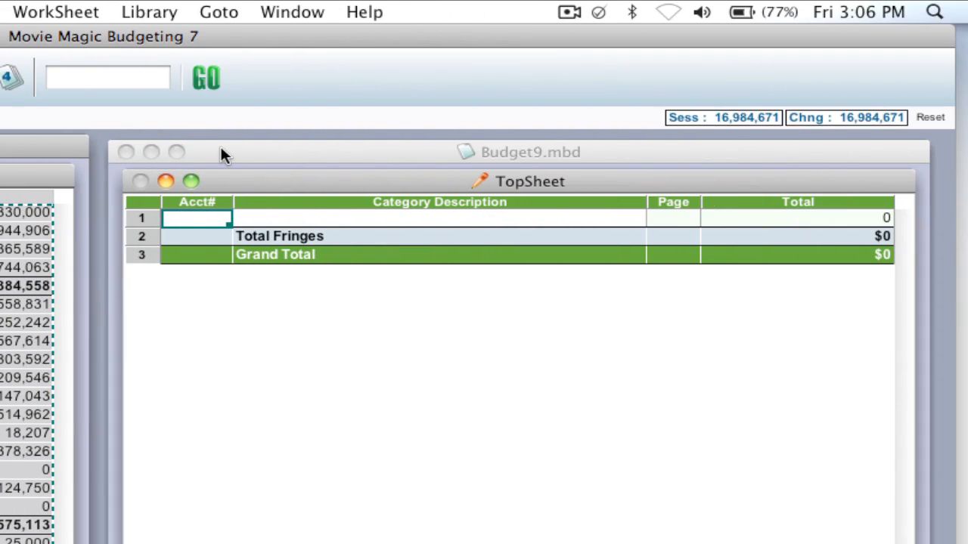
click(930, 117)
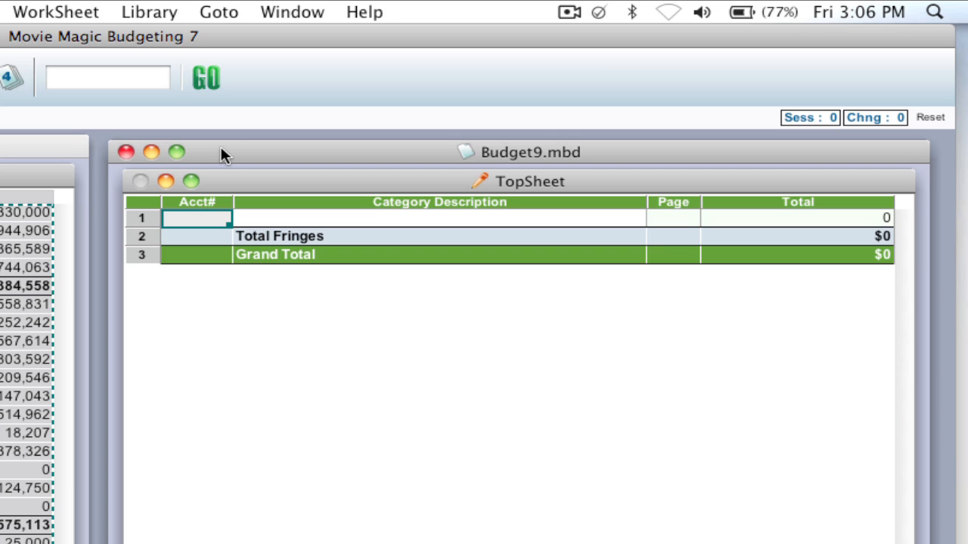
key(cmd+v)
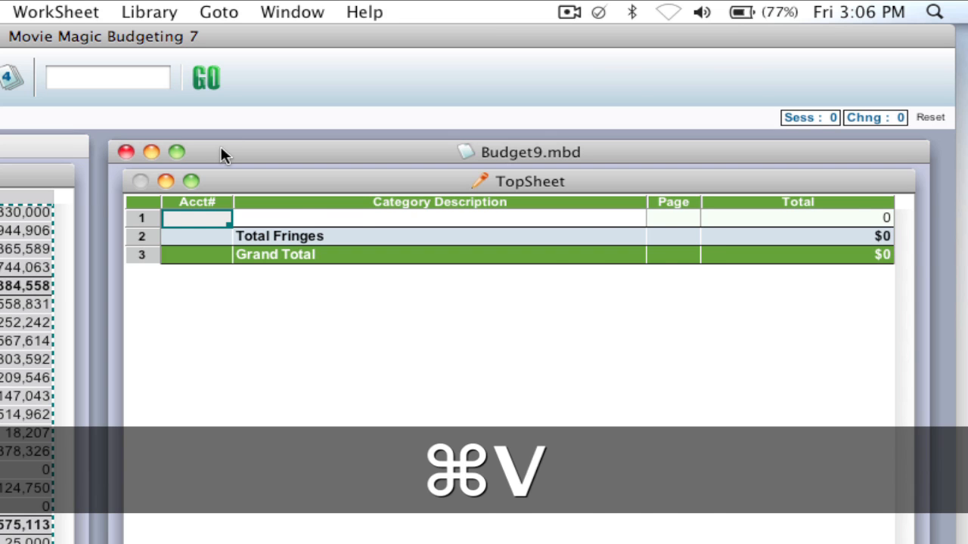
key(cmd+v)
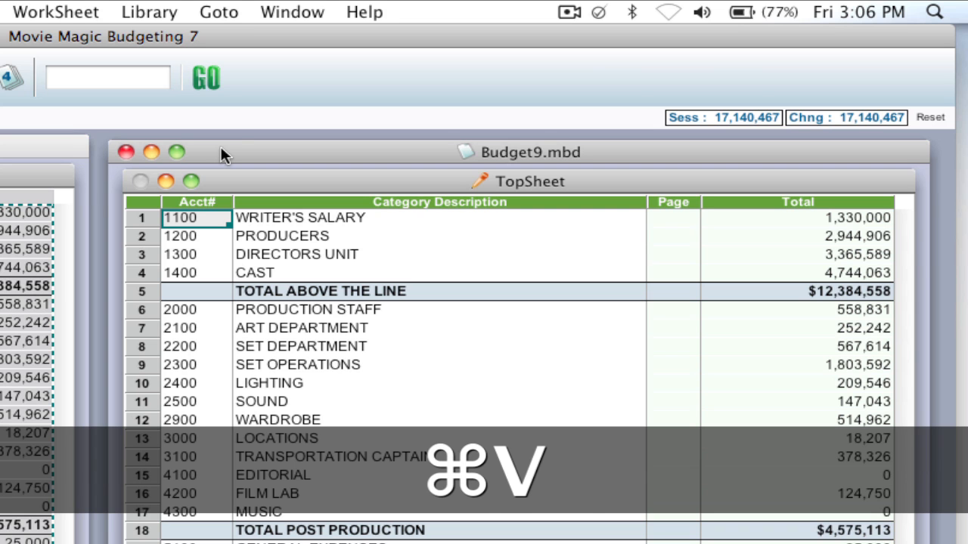
key(cmd+v)
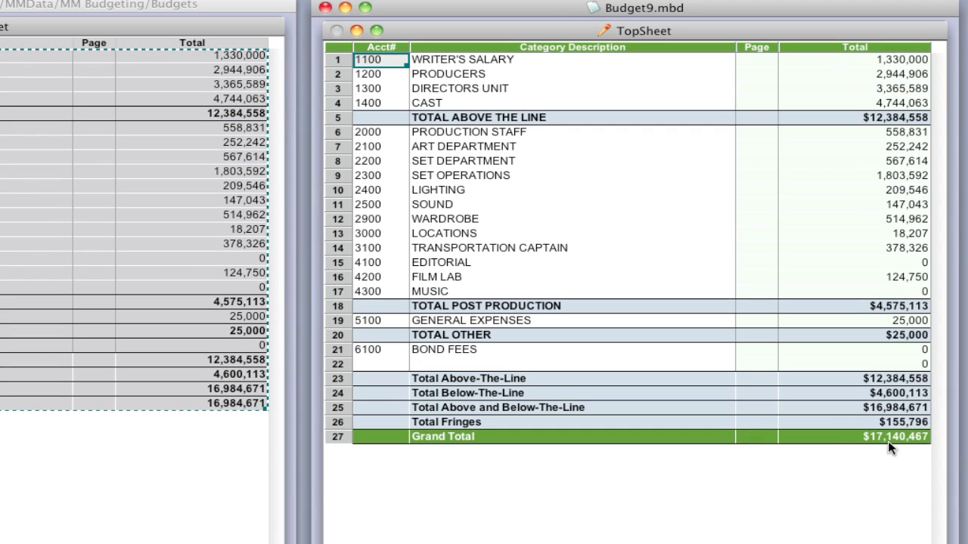
mouse_move(221, 414)
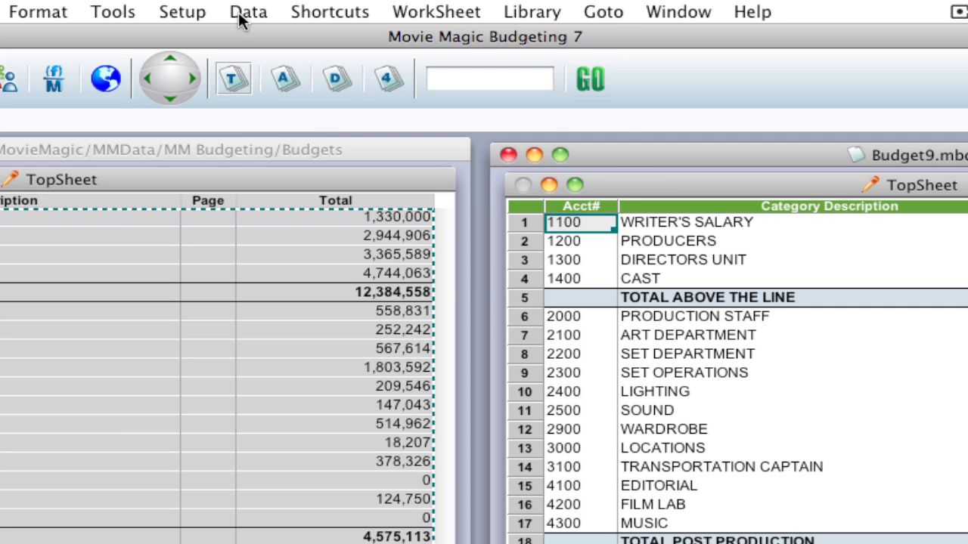
Step: Open the Data menu for Budget9
click(248, 11)
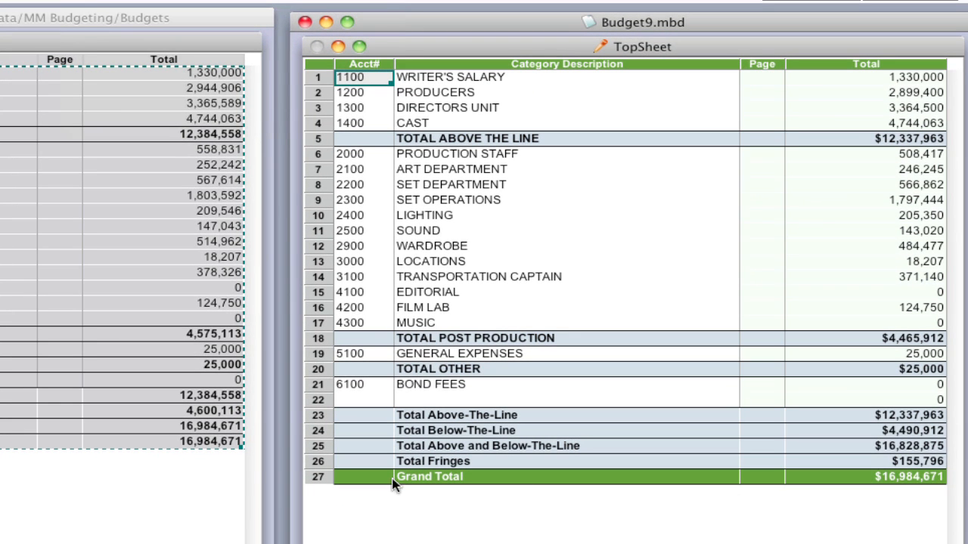
mouse_move(451, 510)
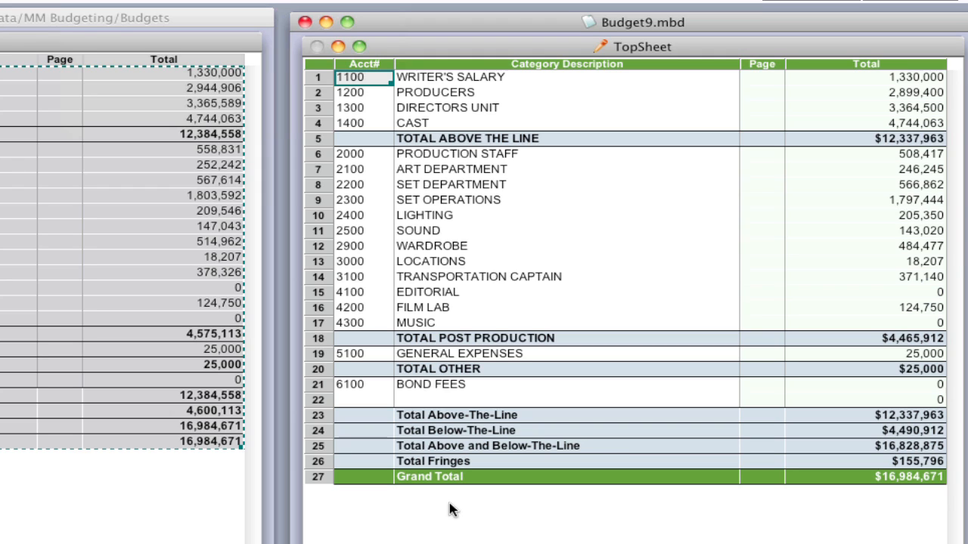
mouse_move(456, 499)
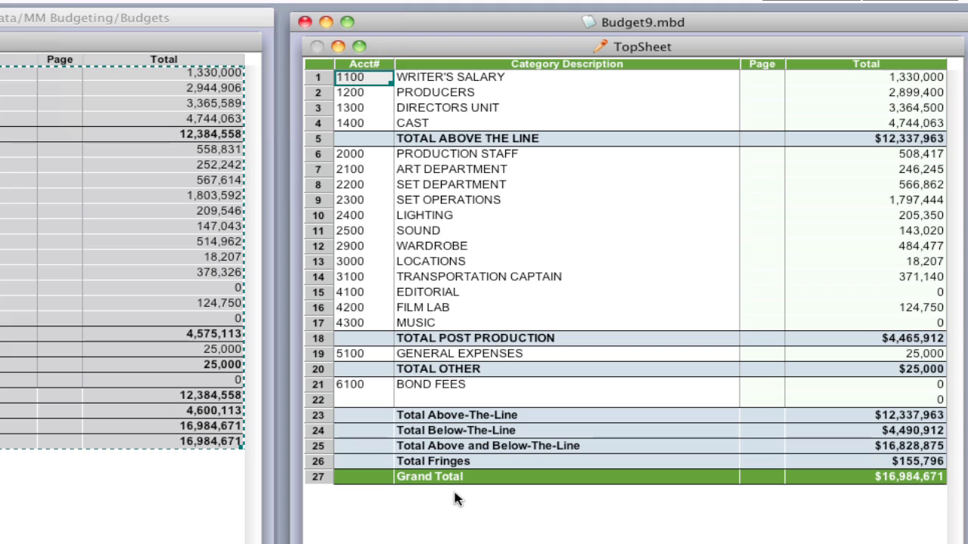
mouse_move(447, 478)
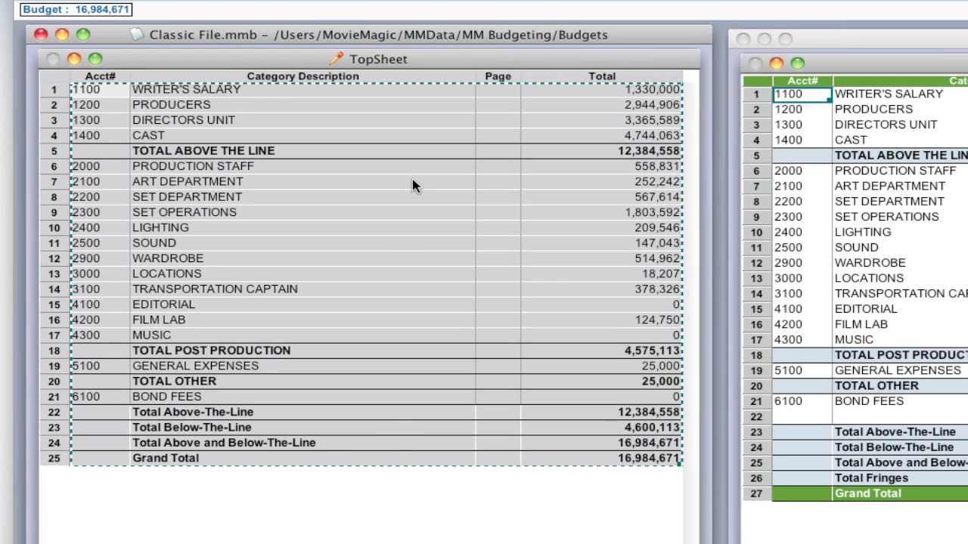
mouse_move(836, 43)
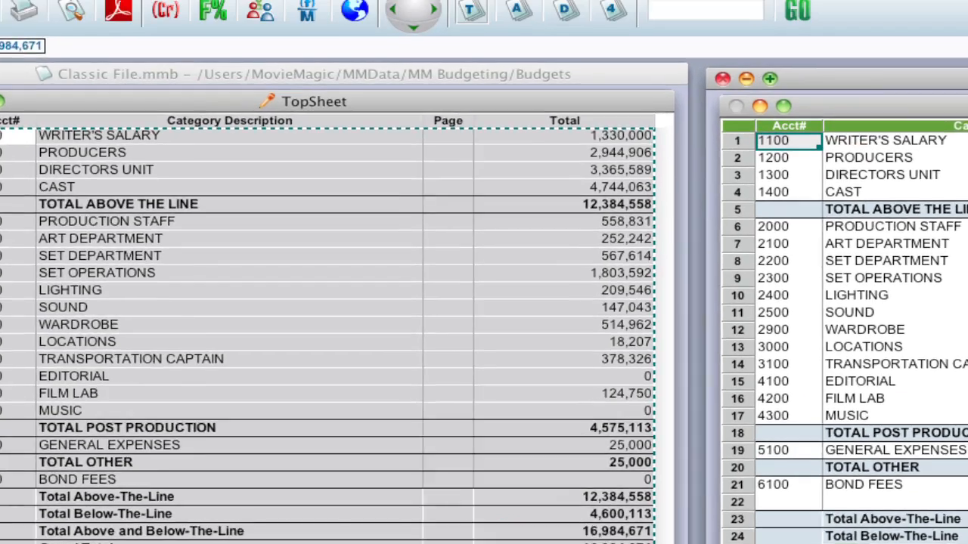
Step: Set Budget Preferences' Post Fringes by option to Account and confirm
click(292, 13)
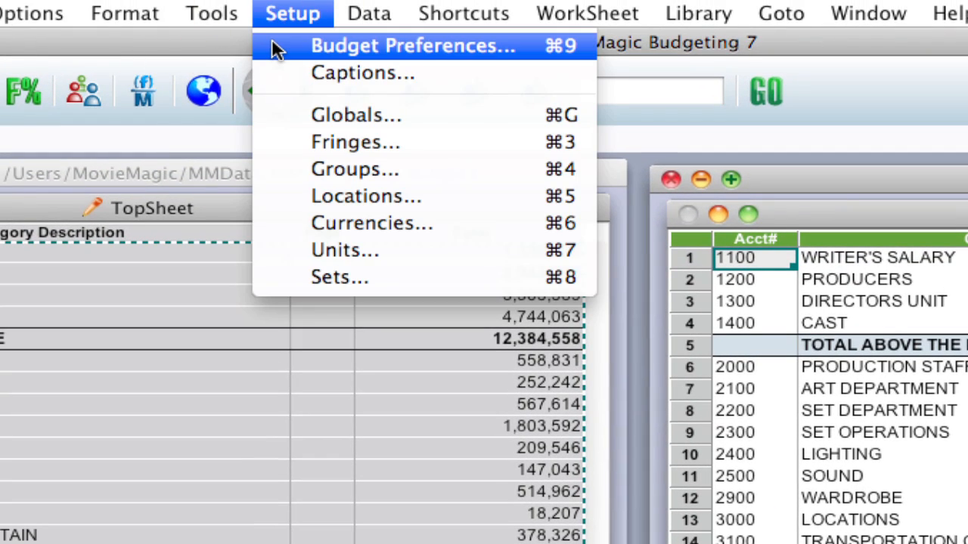
click(412, 46)
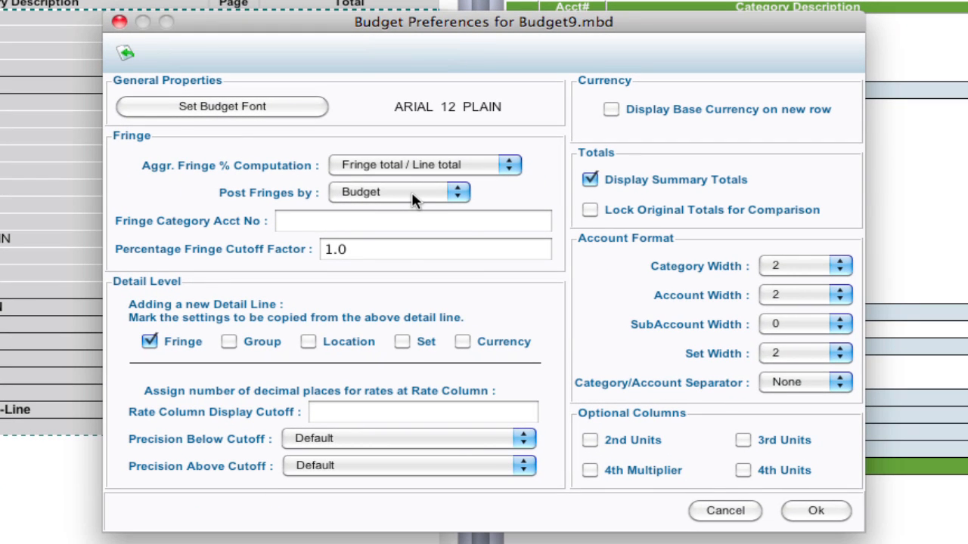
click(457, 192)
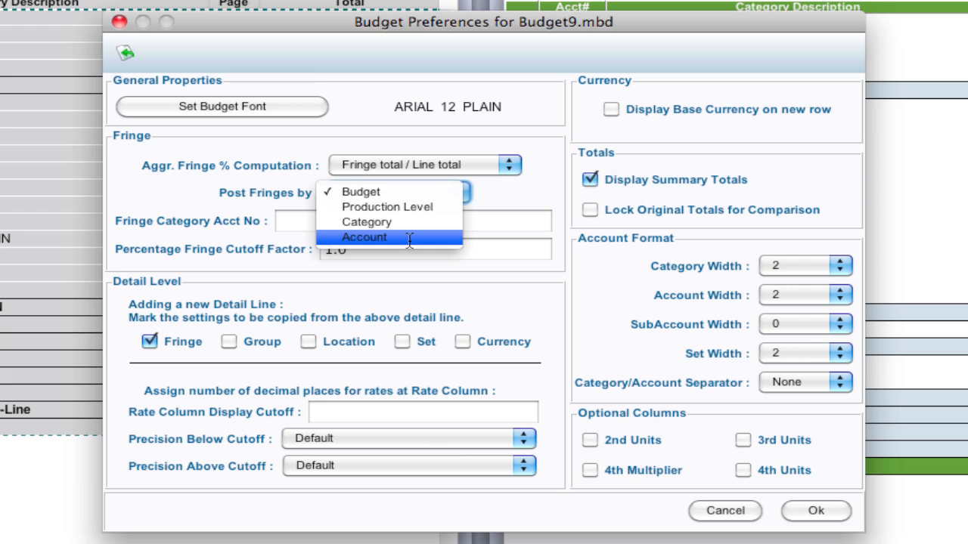
click(363, 237)
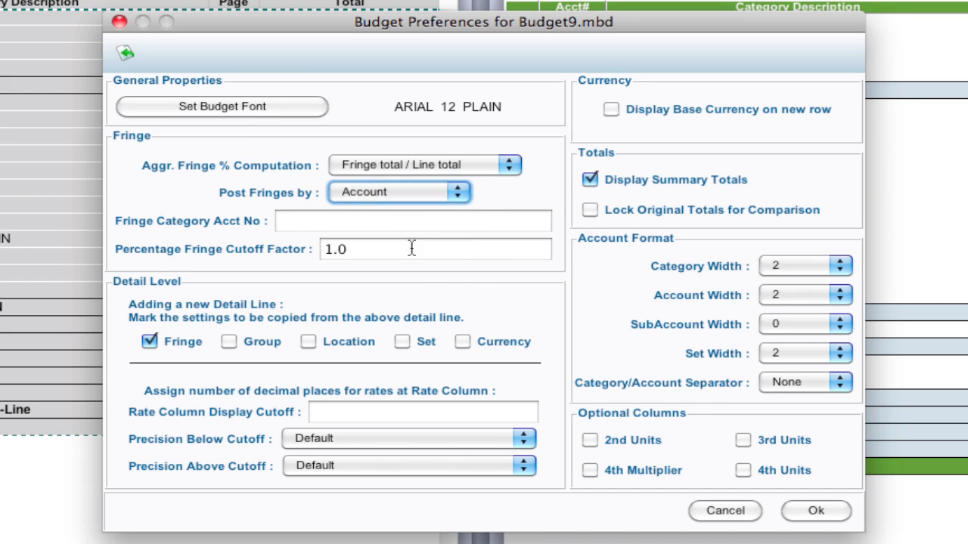
click(815, 510)
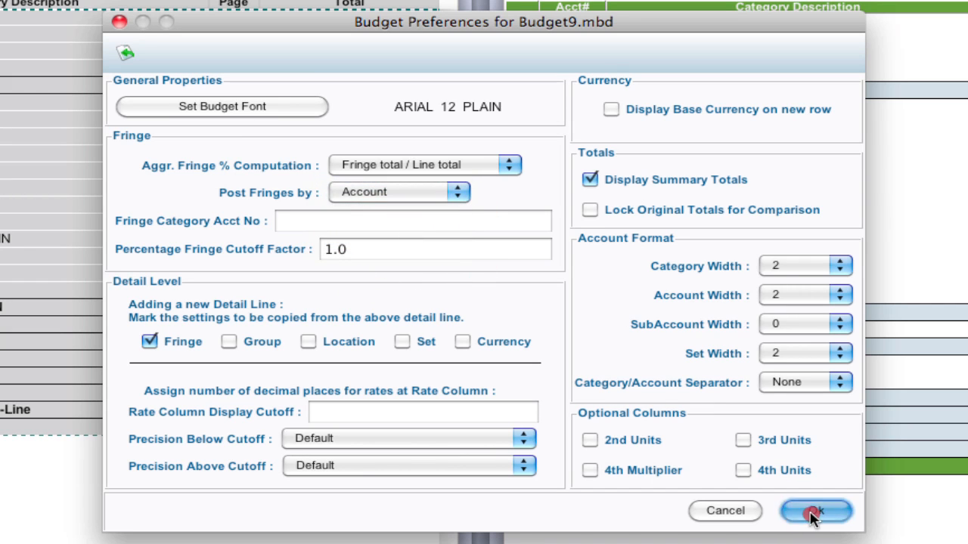
click(815, 510)
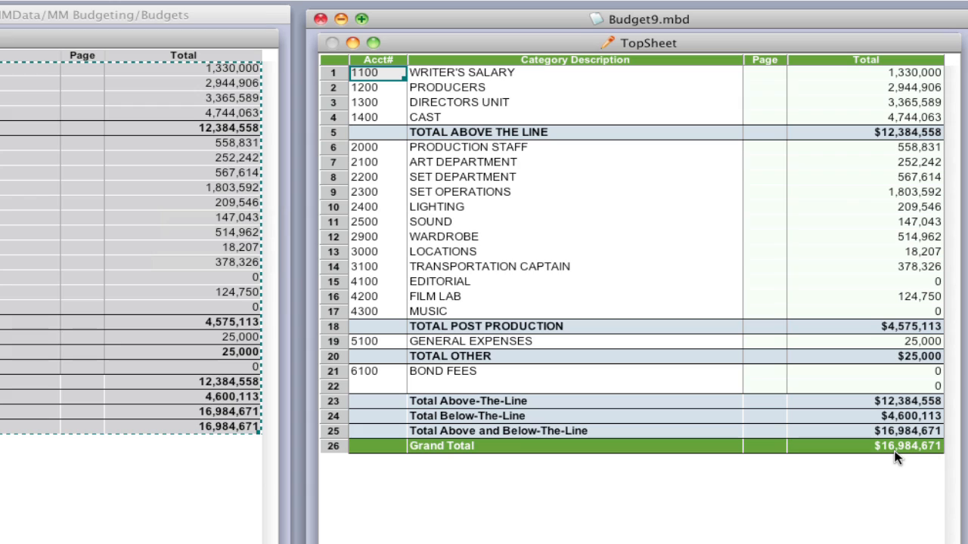
mouse_move(240, 28)
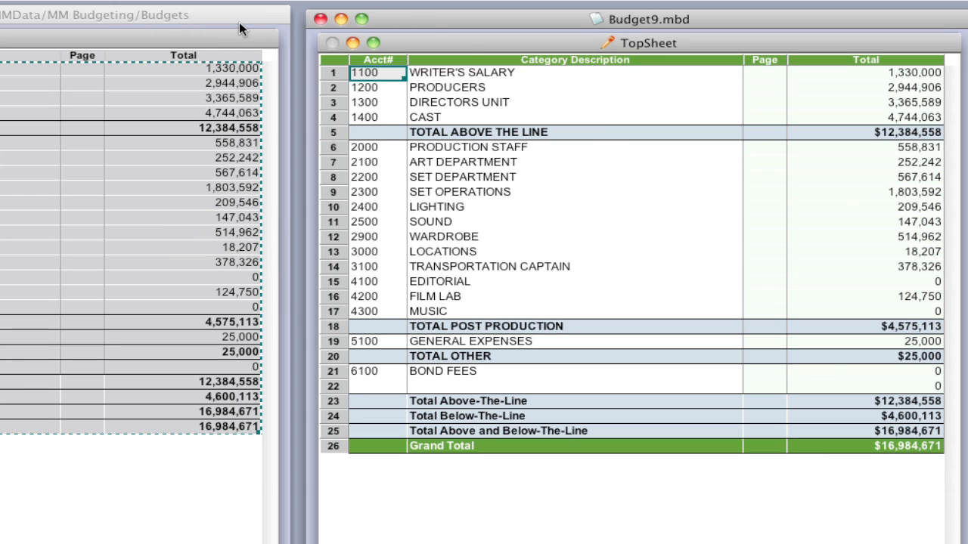
mouse_move(440, 24)
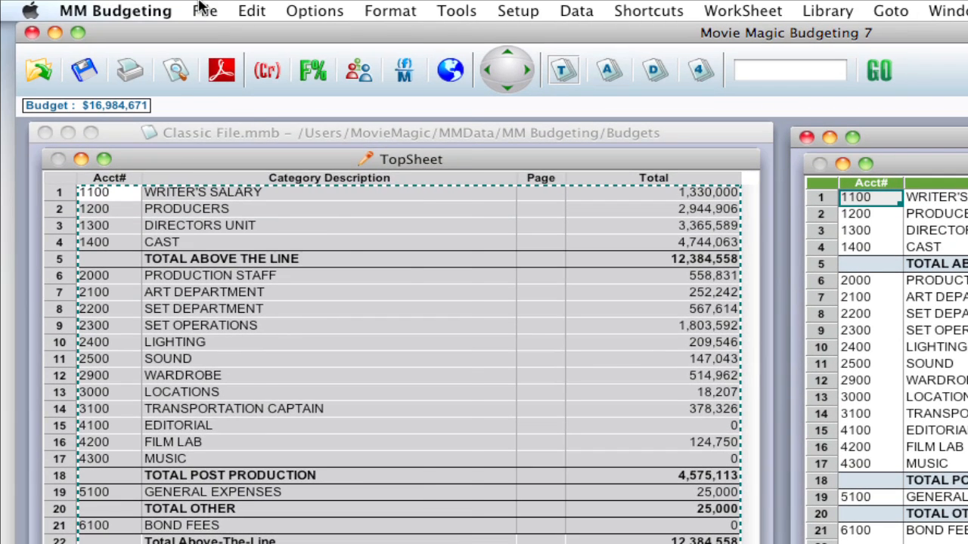
click(204, 11)
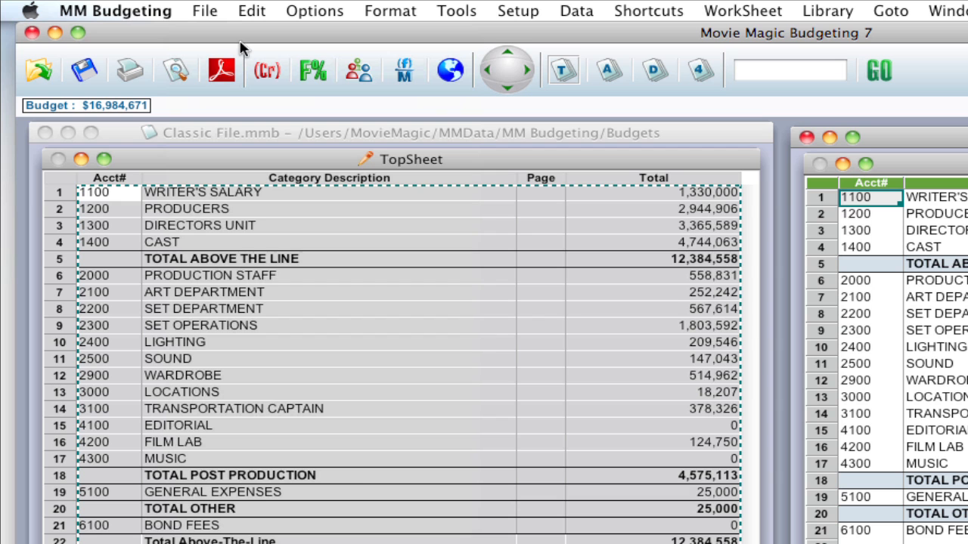
mouse_move(519, 12)
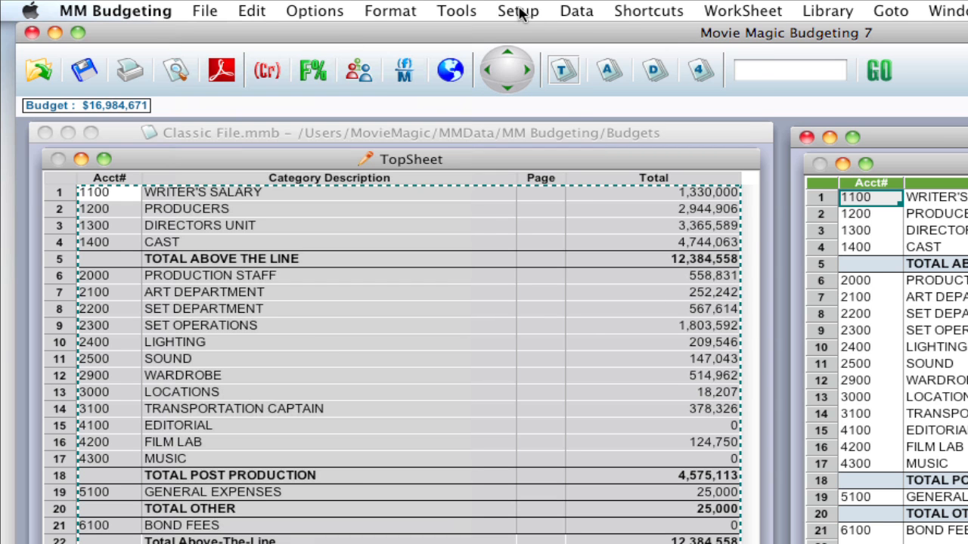
Step: Open the Setup Globals window for the budget
click(518, 11)
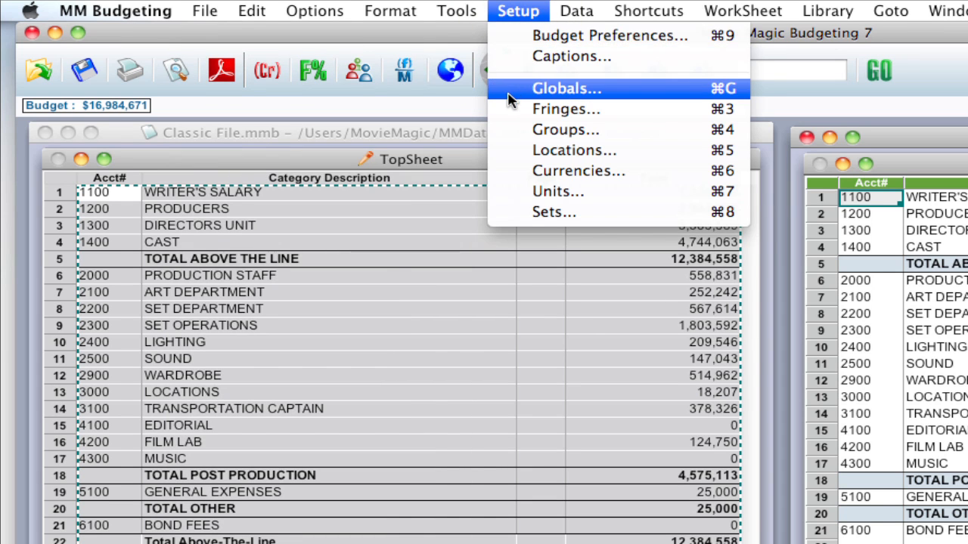
click(567, 88)
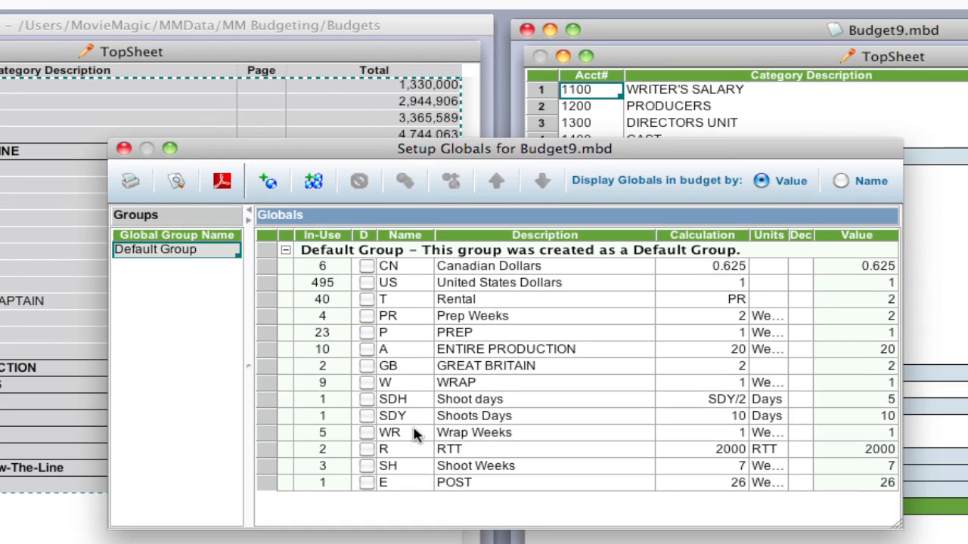
mouse_move(363, 34)
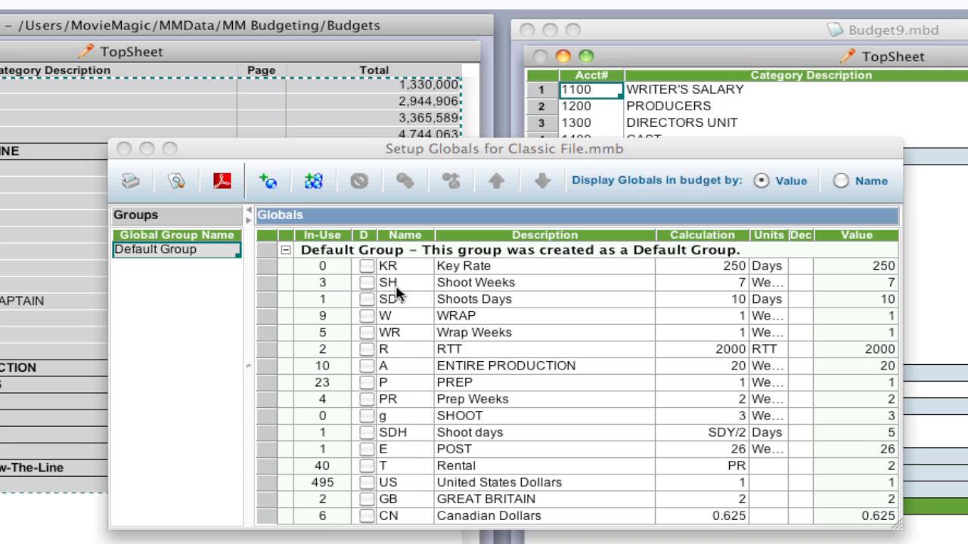
mouse_move(399, 336)
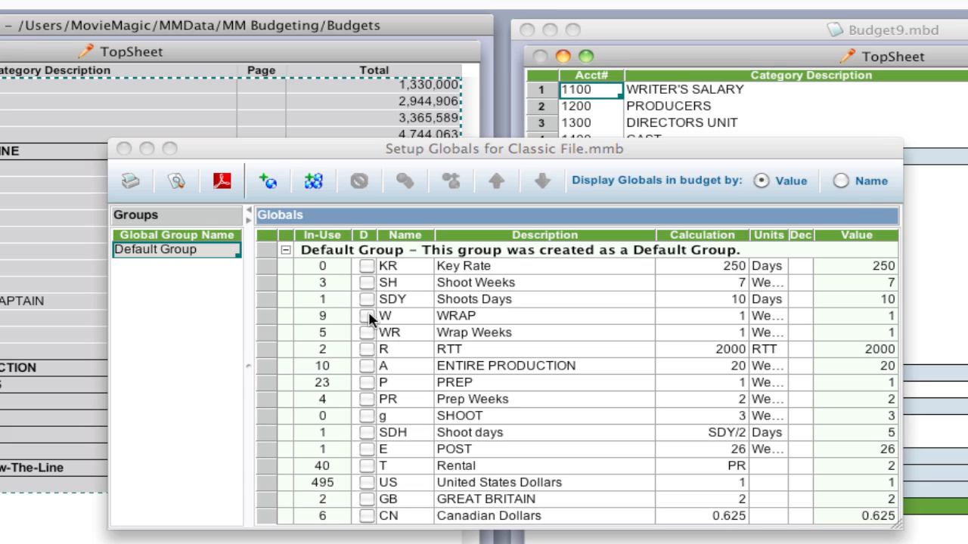
mouse_move(384, 350)
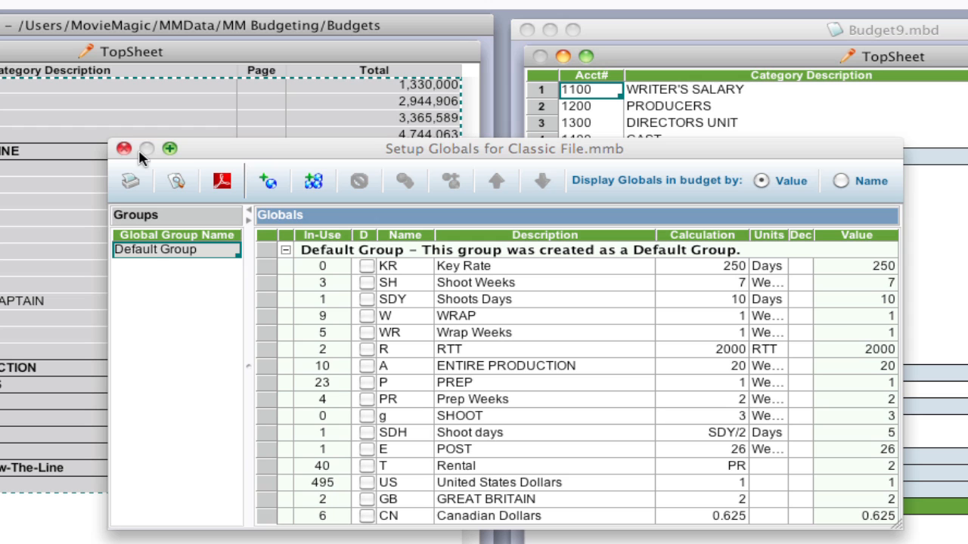
Step: Close Setup Globals and Budget9, declining to recalculate
click(124, 148)
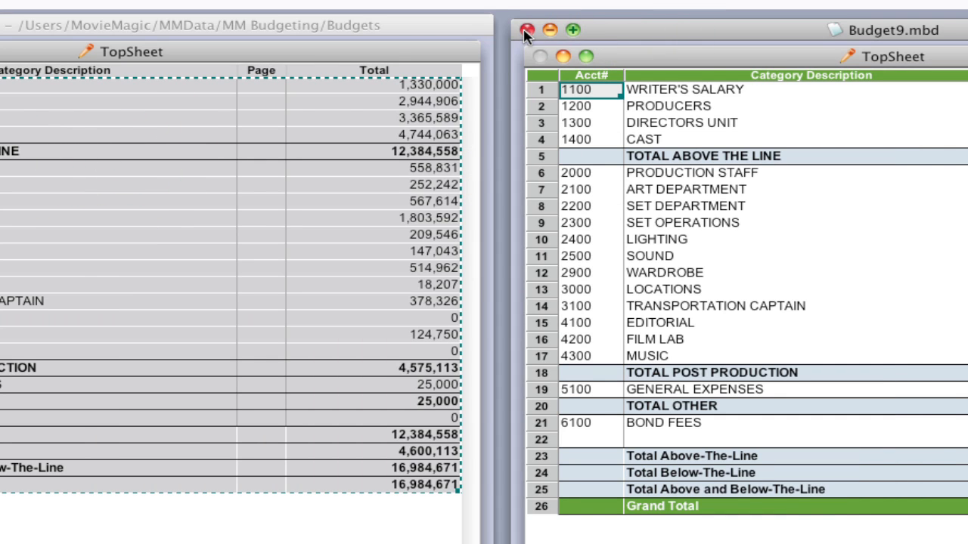
click(526, 29)
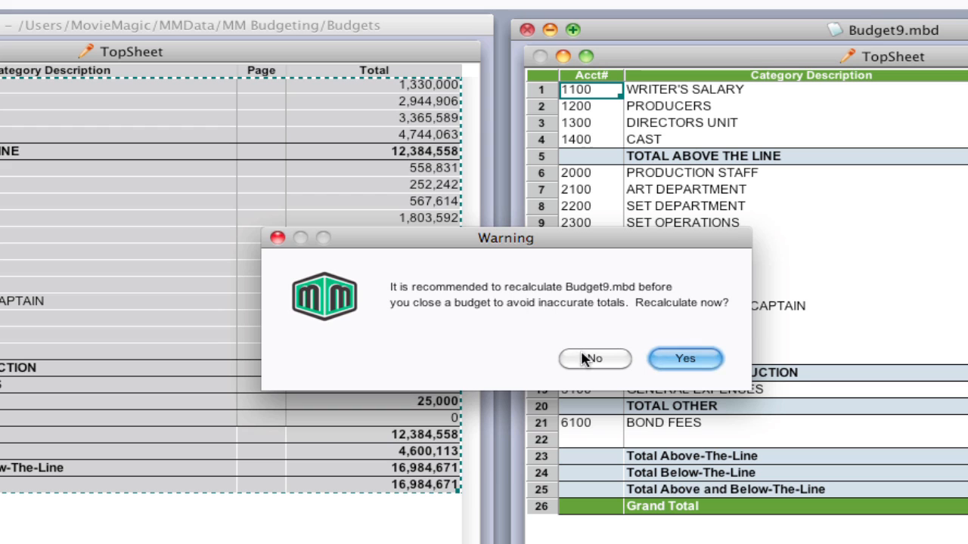
click(594, 358)
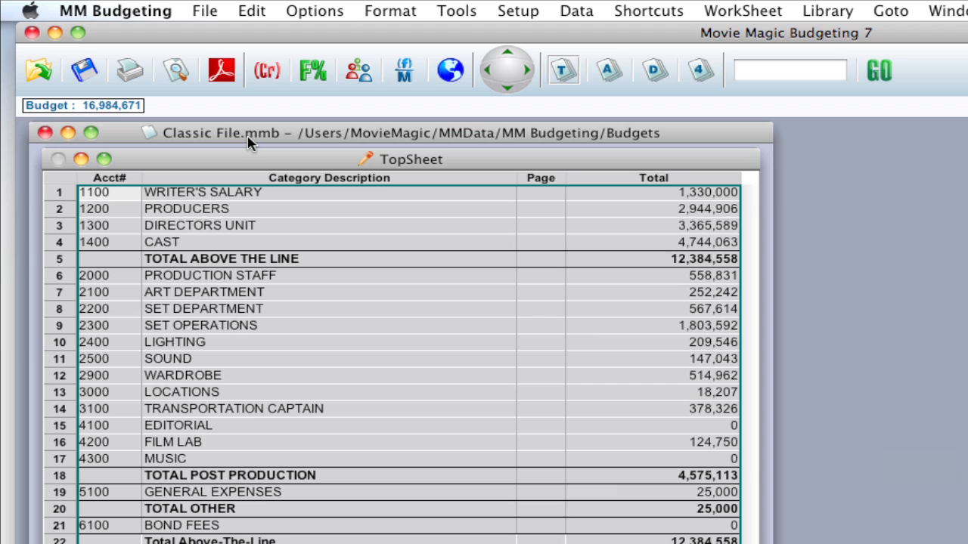
mouse_move(202, 11)
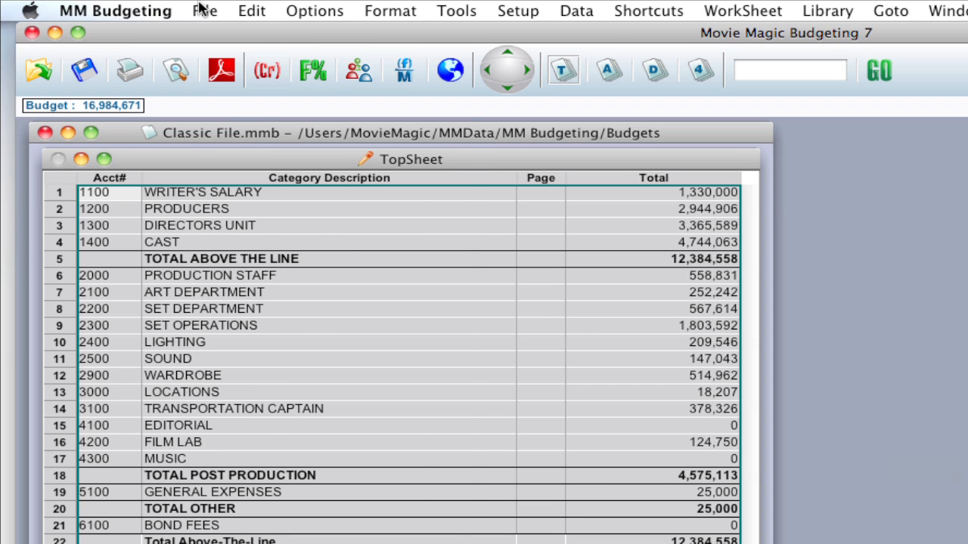
Step: Create a new blank budget beside Classic File
click(204, 11)
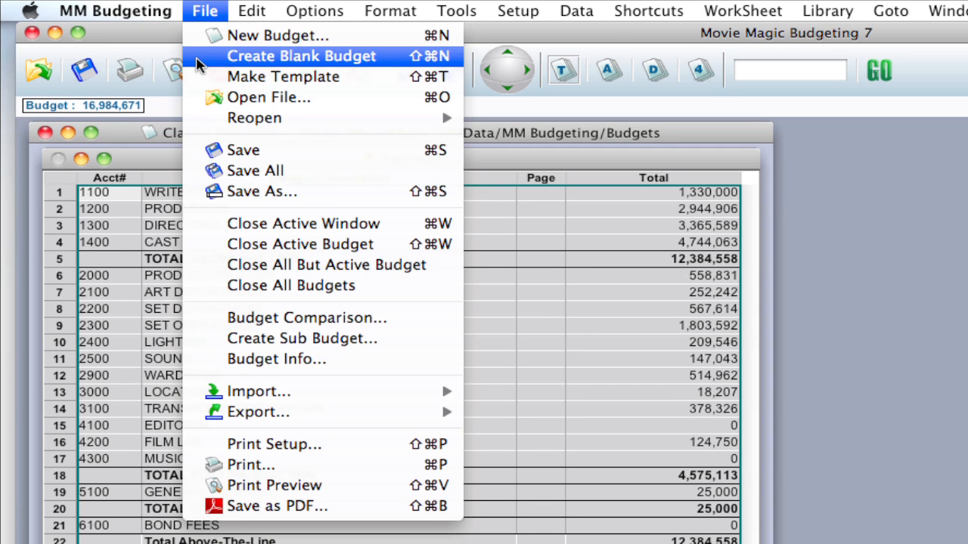
click(301, 56)
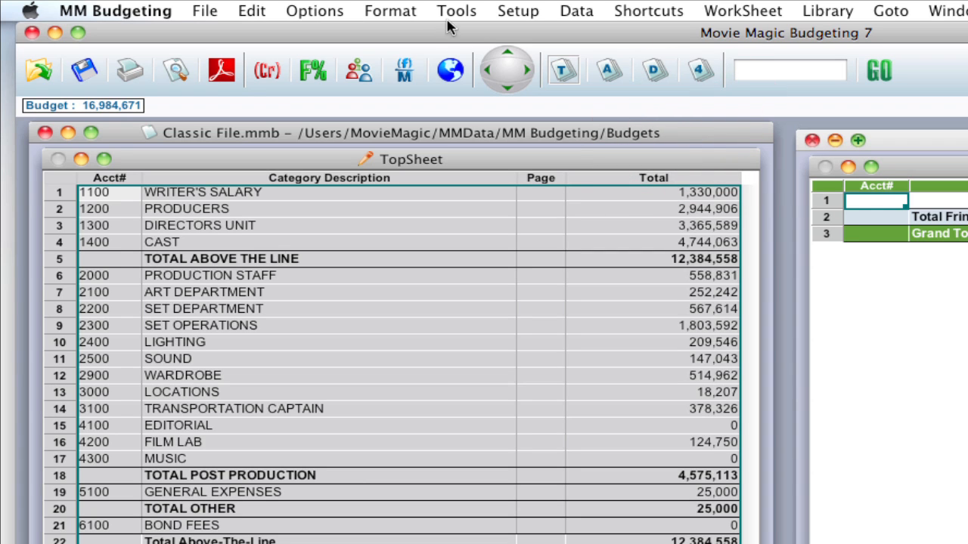
Step: Open Budget10's globals list and right-click its Default Group
click(518, 10)
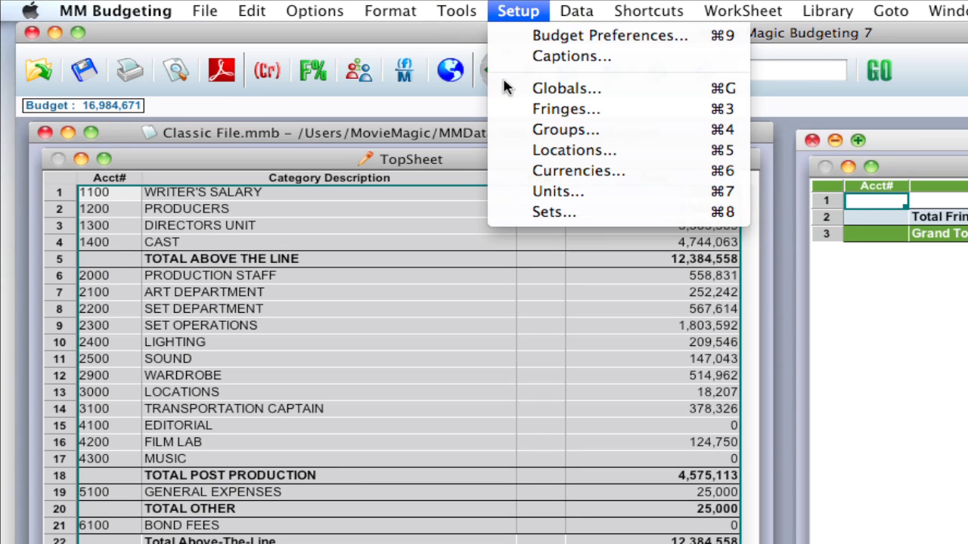
click(566, 88)
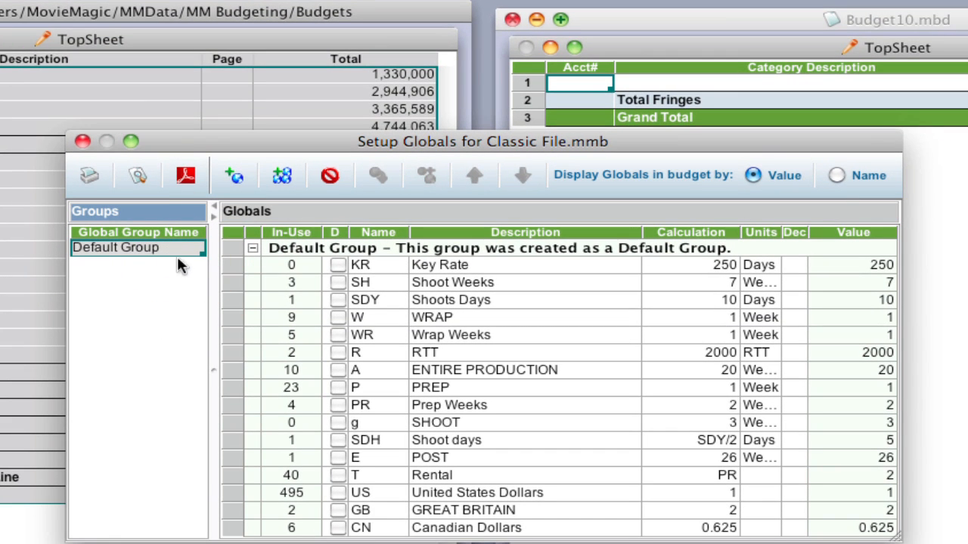
mouse_move(182, 306)
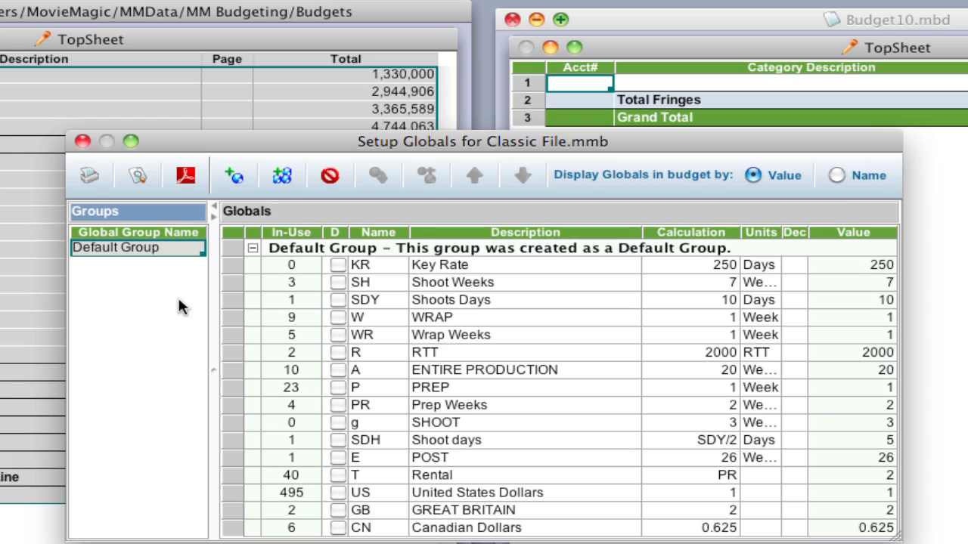
mouse_move(170, 257)
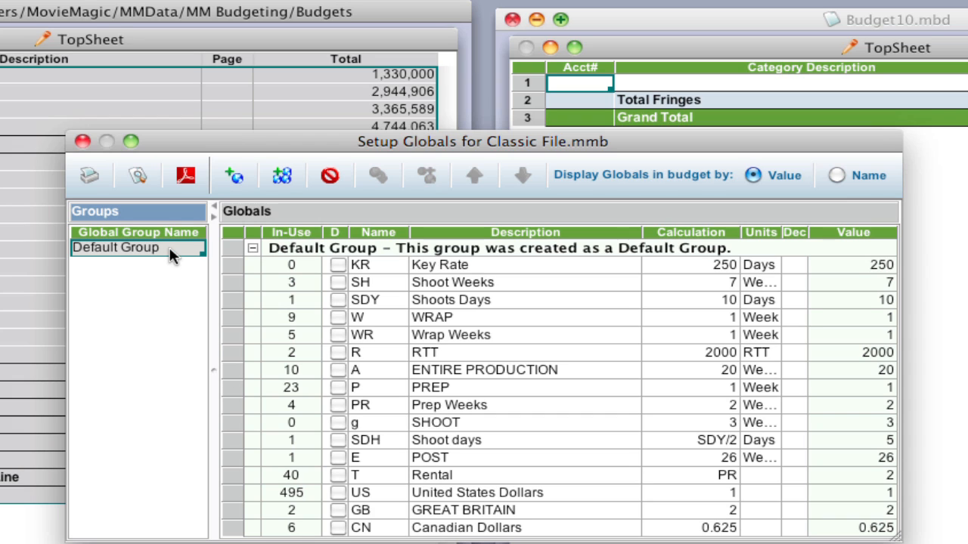
right_click(116, 247)
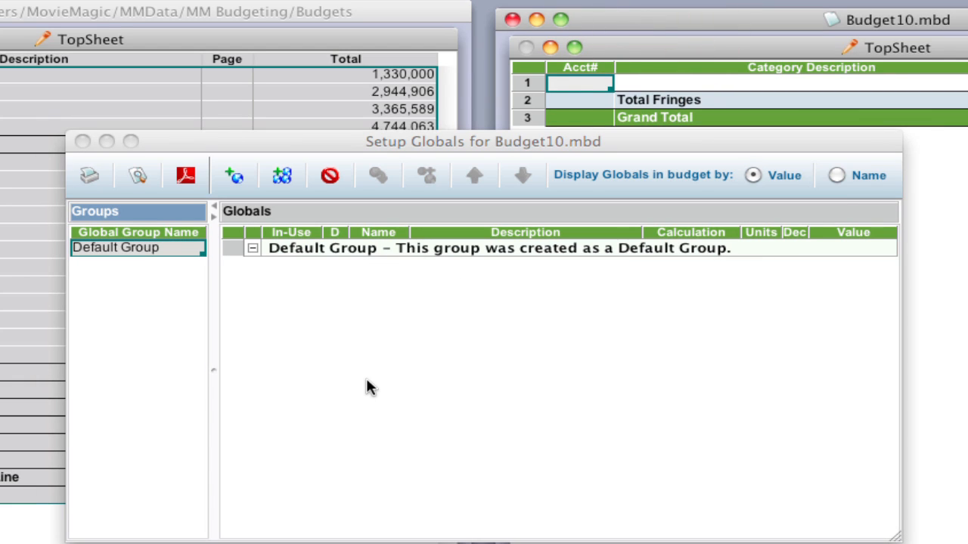
mouse_move(174, 253)
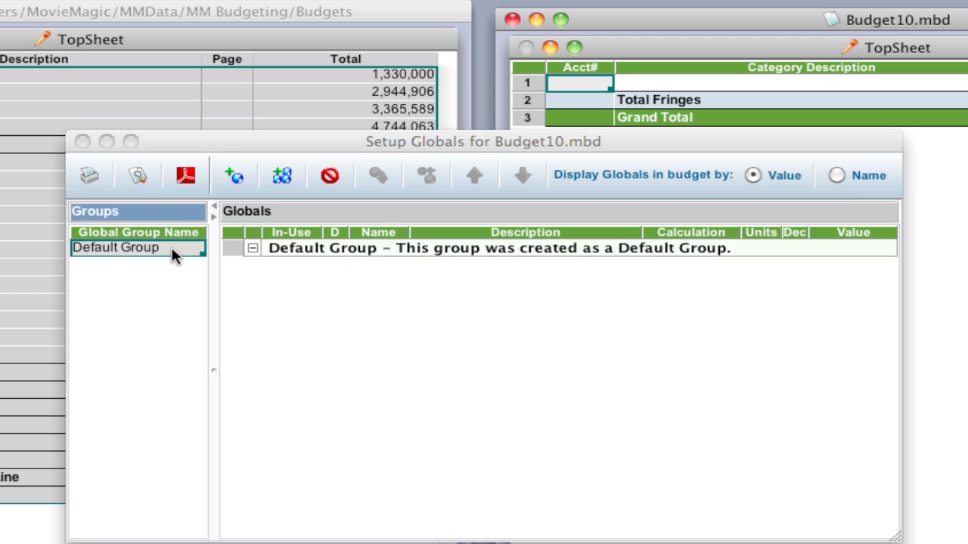
Step: Rename Budget10's Default Group to 'Old'
double_click(115, 247)
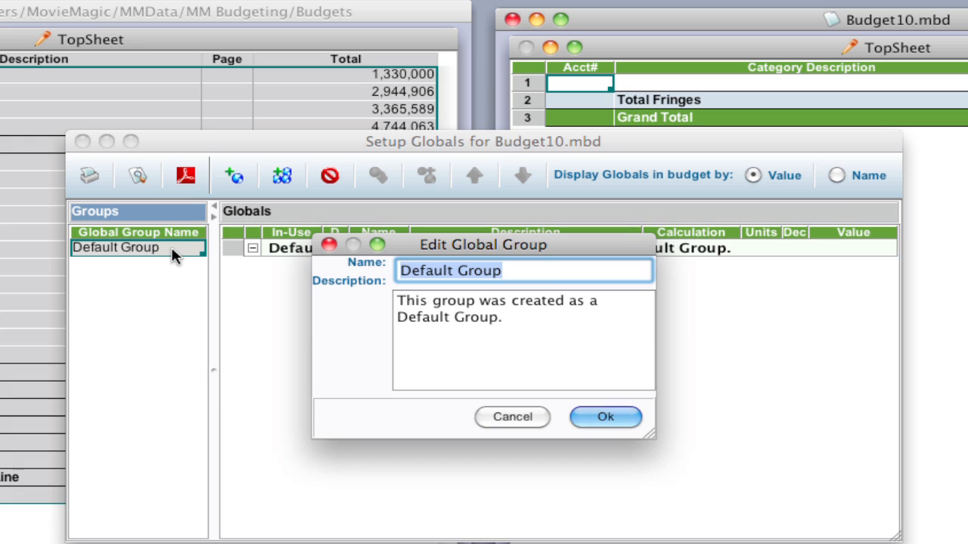
mouse_move(420, 372)
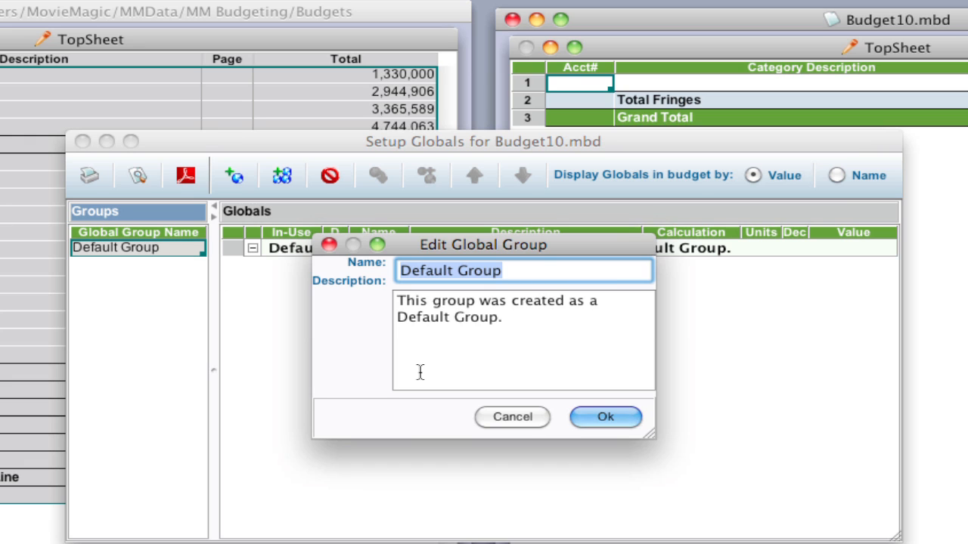
text(Ol)
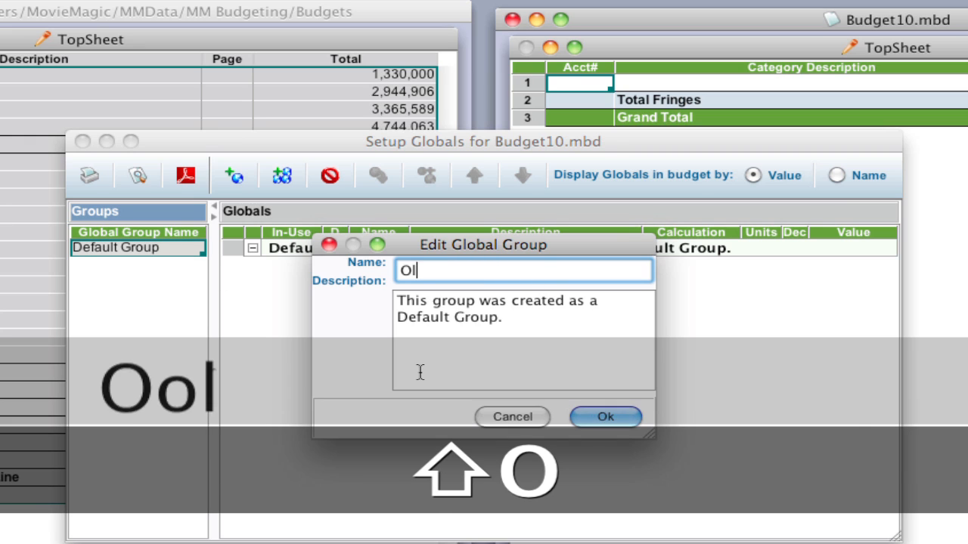
click(604, 417)
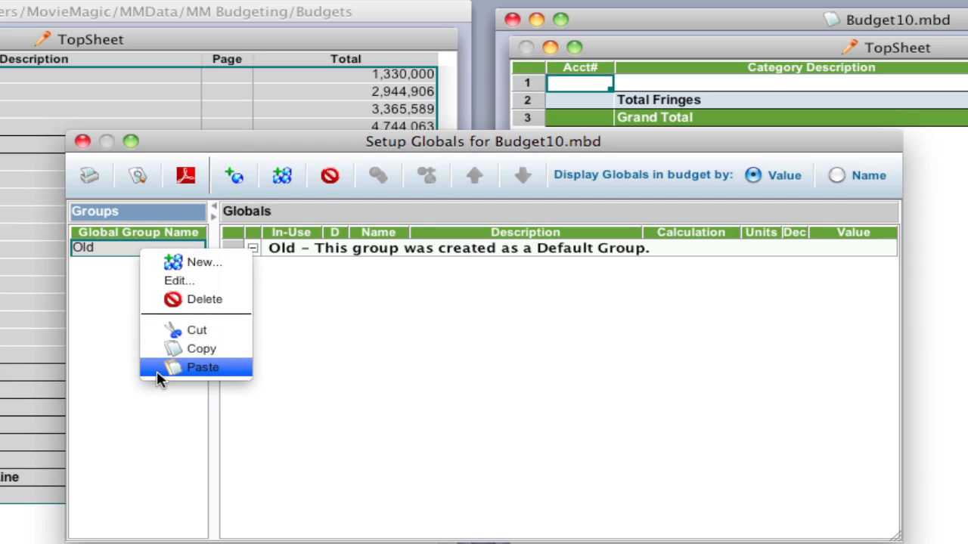
Step: Paste the classic globals into Budget10 as a Default Group and close Setup Globals
click(203, 367)
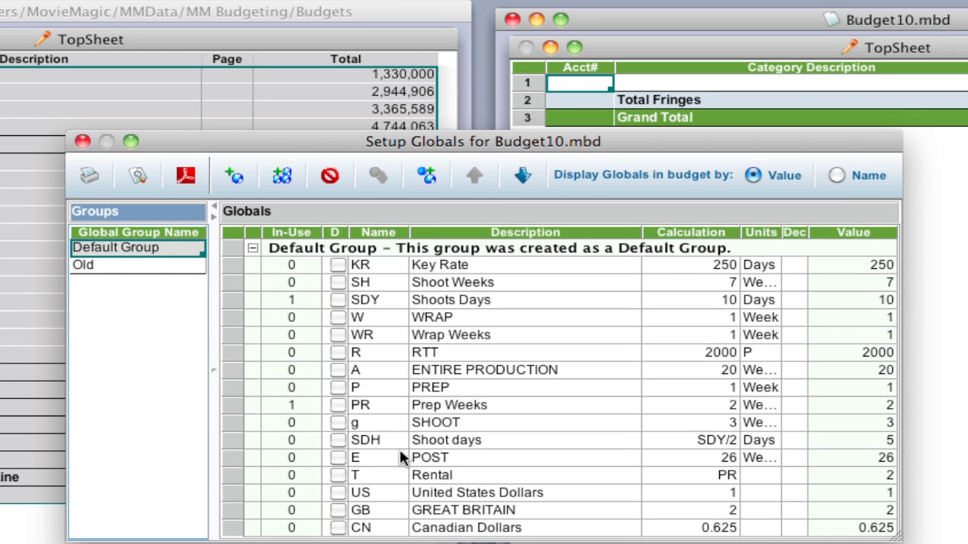
mouse_move(378, 297)
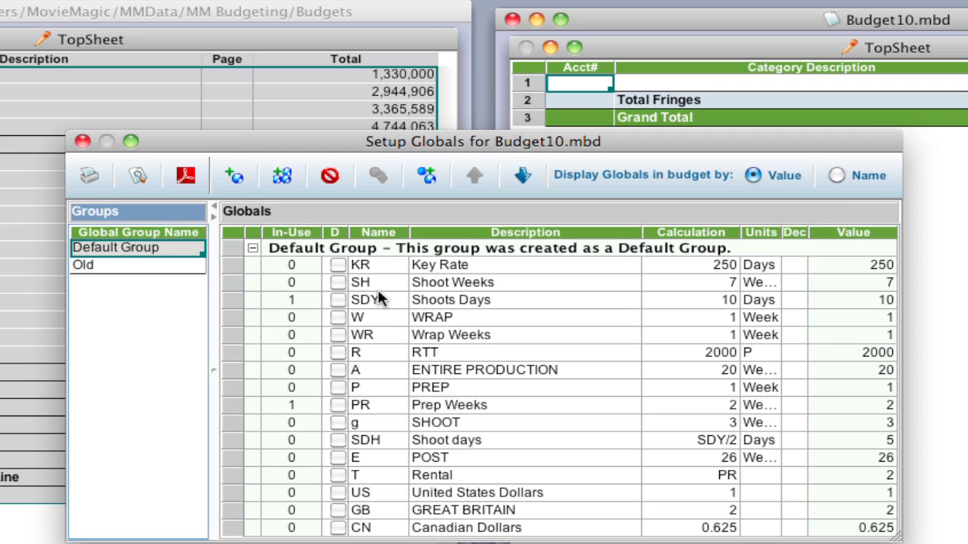
mouse_move(223, 14)
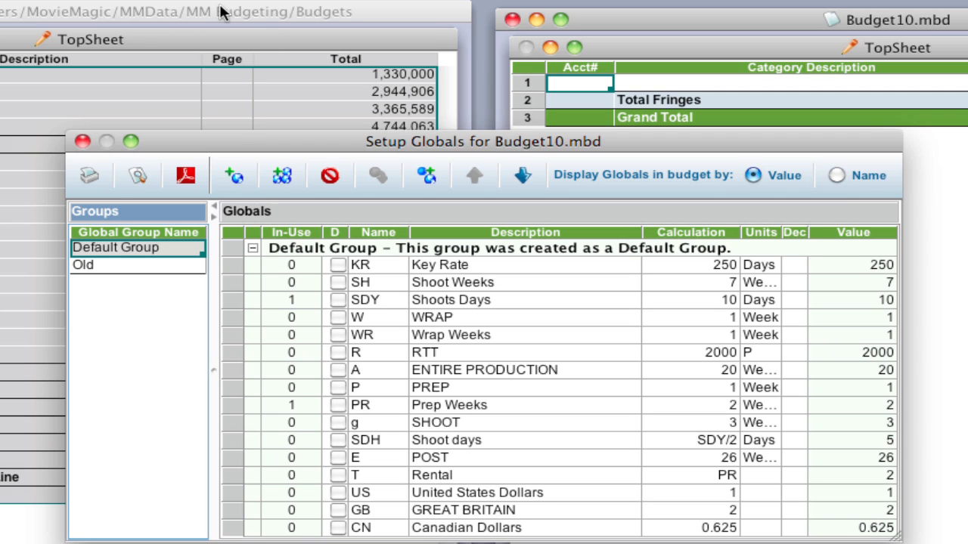
mouse_move(79, 159)
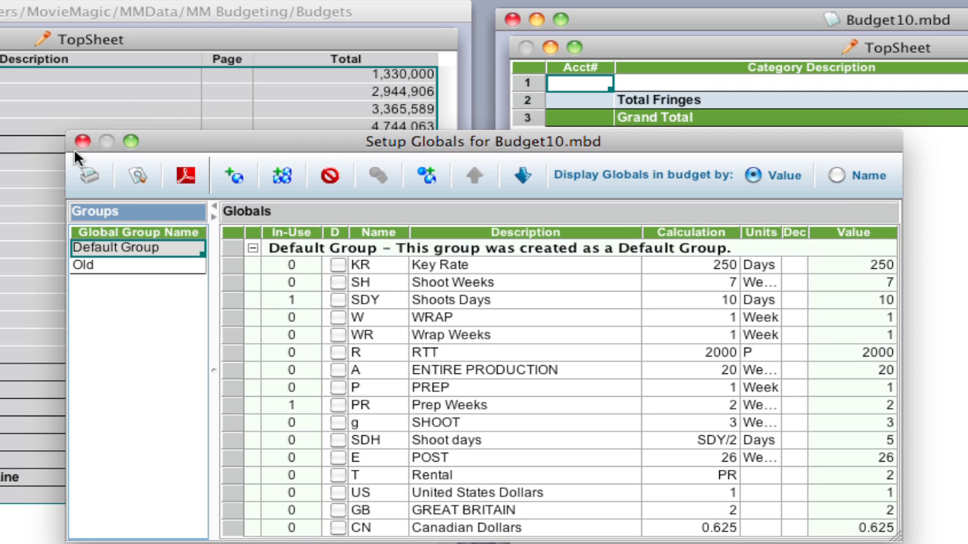
click(83, 141)
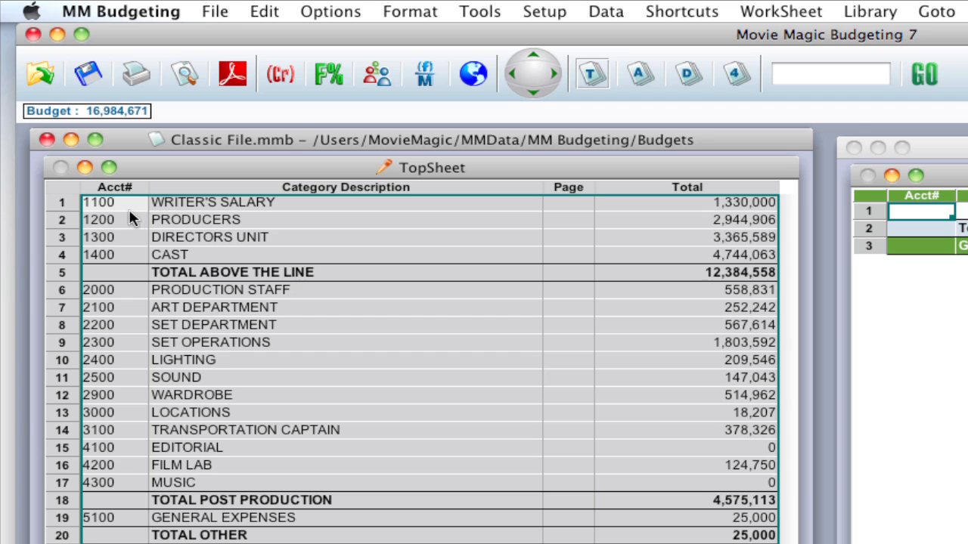
Step: Copy Classic File's topsheet categories into Budget10's topsheet, totalling $17,140,467
click(62, 187)
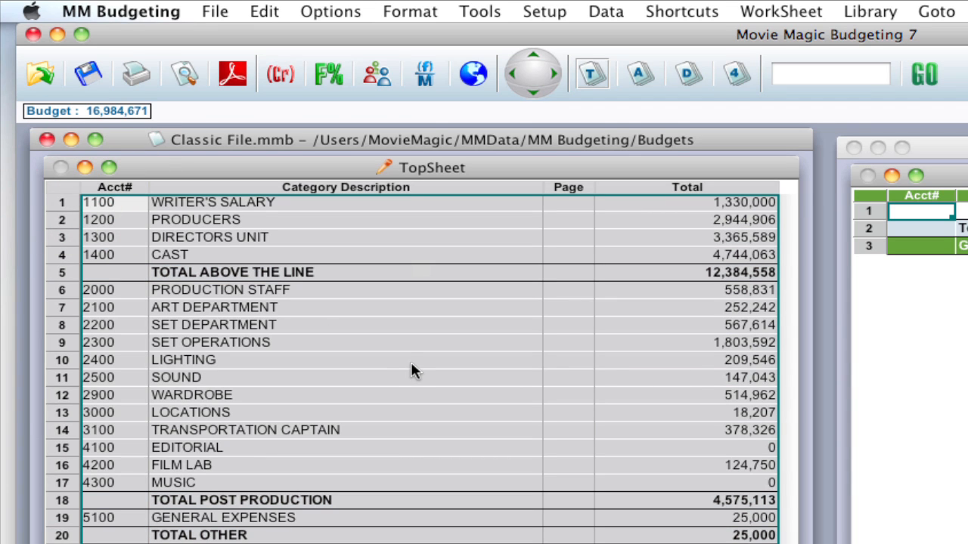
key(cmd+c)
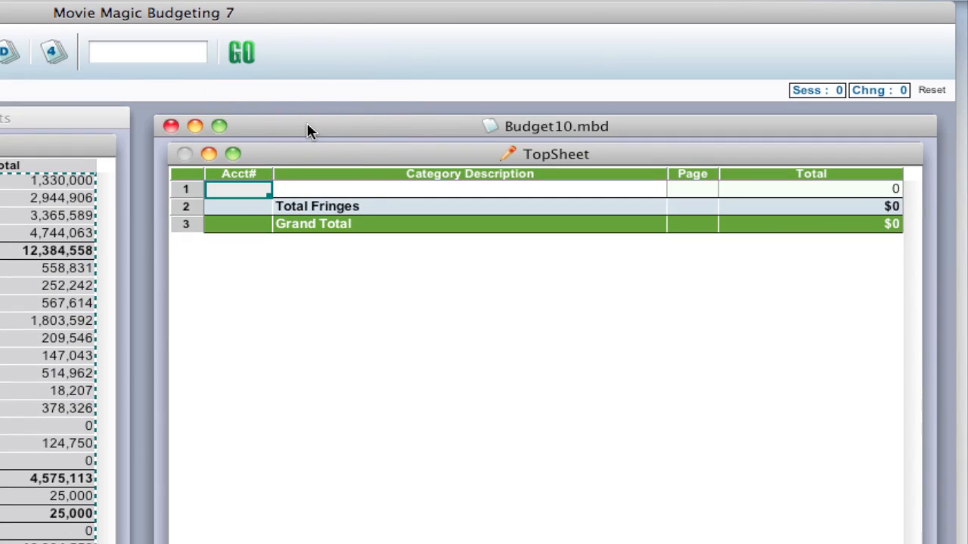
key(cmd+v)
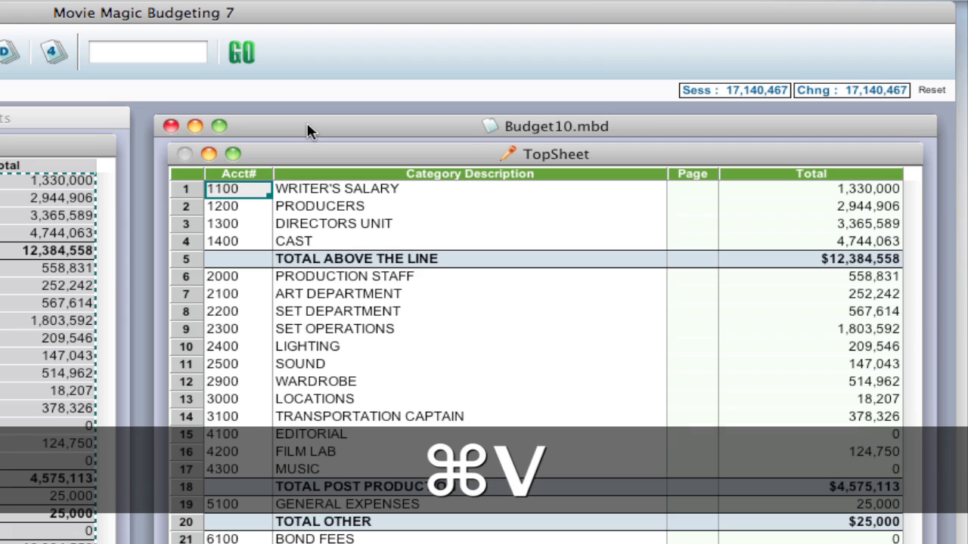
mouse_move(381, 382)
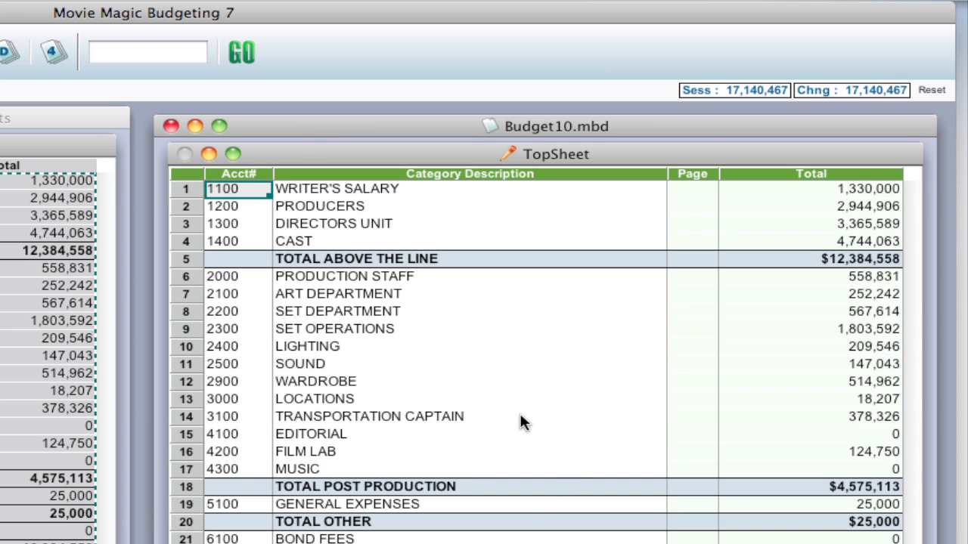
click(264, 12)
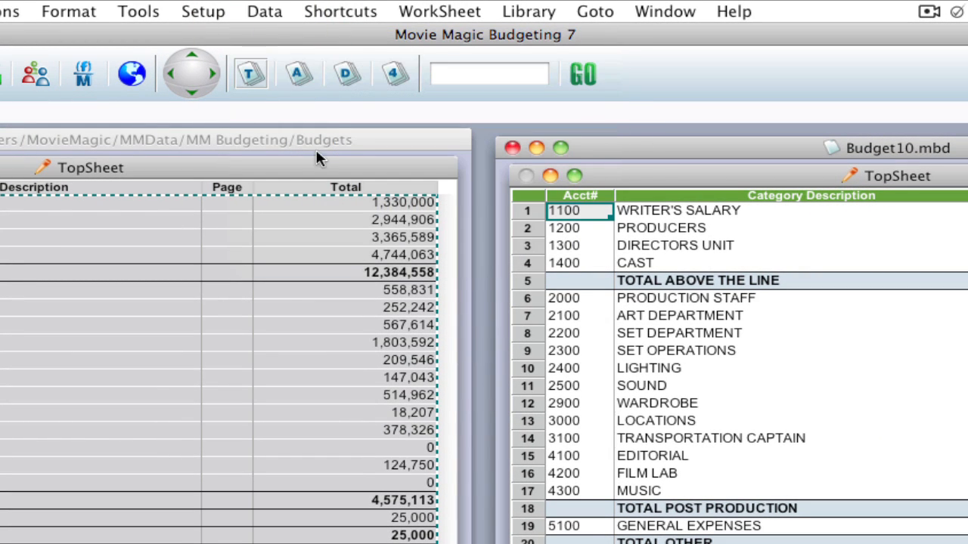
mouse_move(204, 13)
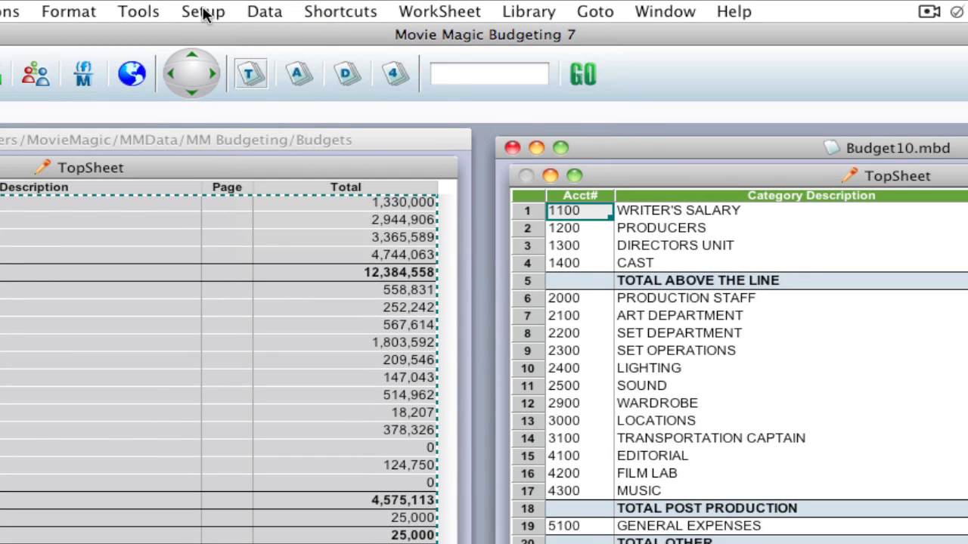
Step: Set Post Fringes by to Account in Budget10's Budget Preferences
click(203, 11)
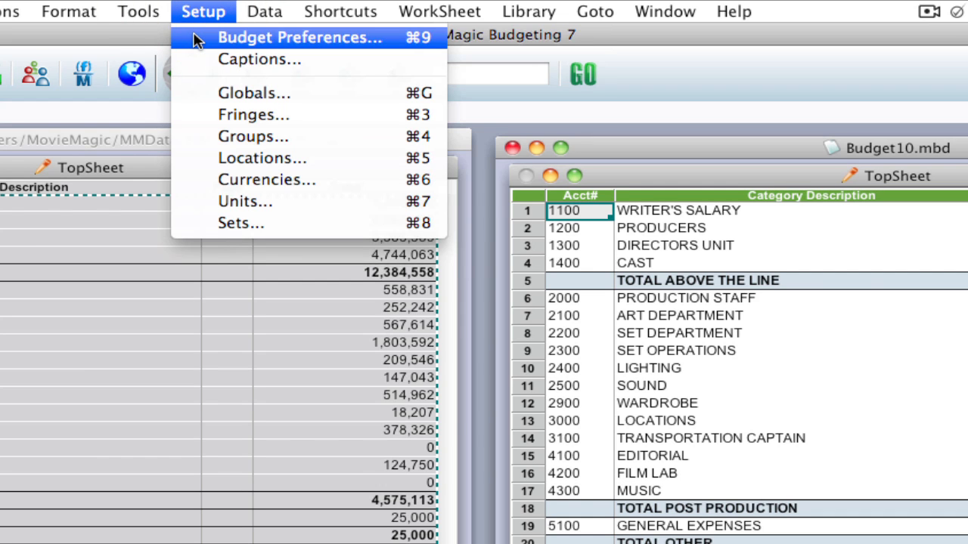
click(299, 37)
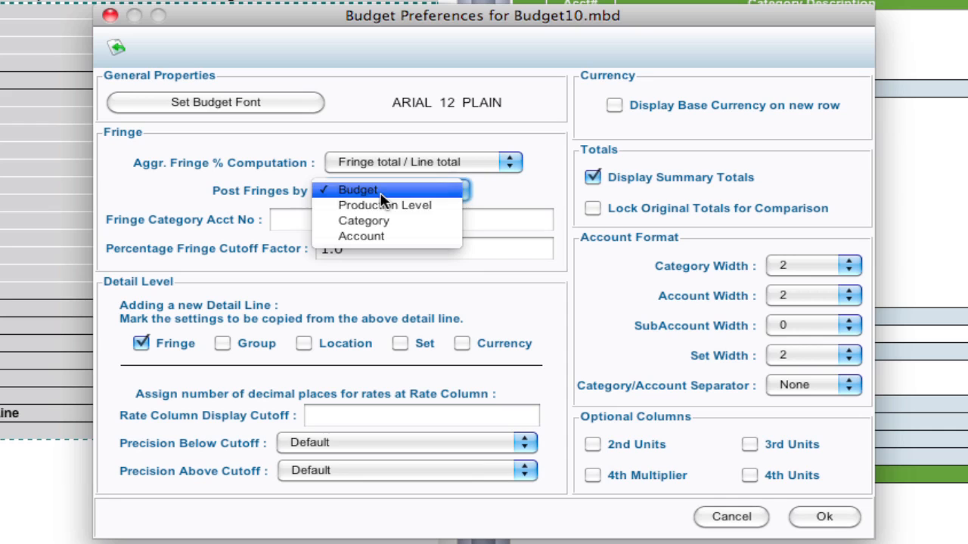
mouse_move(362, 236)
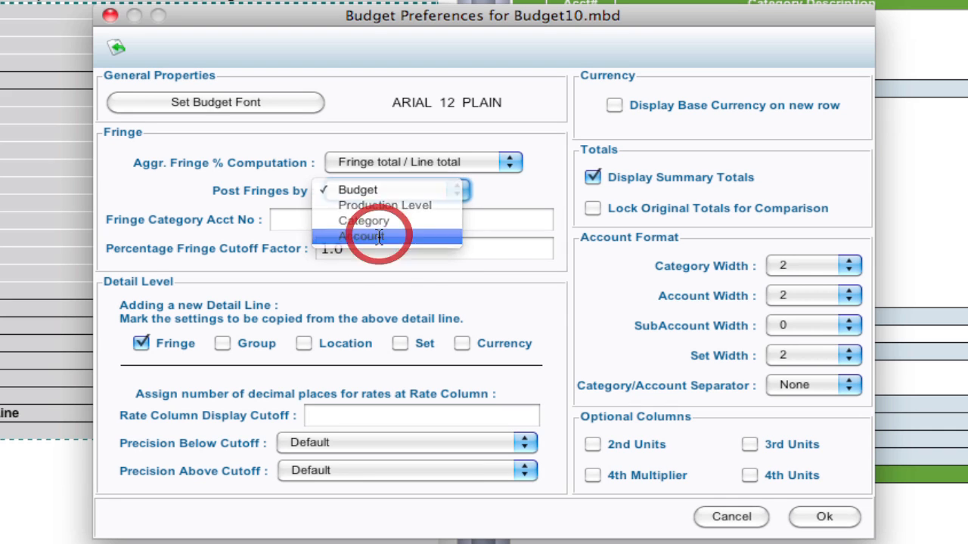
click(364, 236)
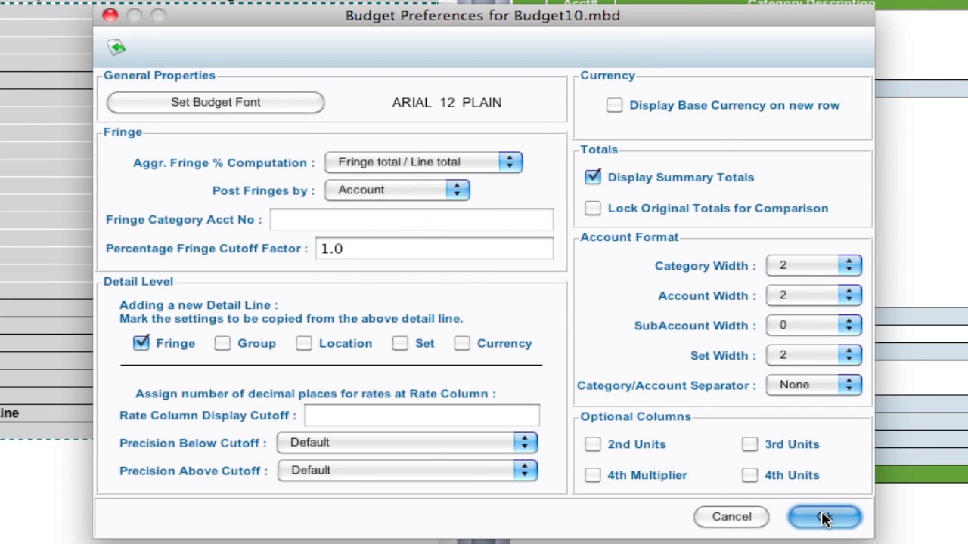
click(824, 517)
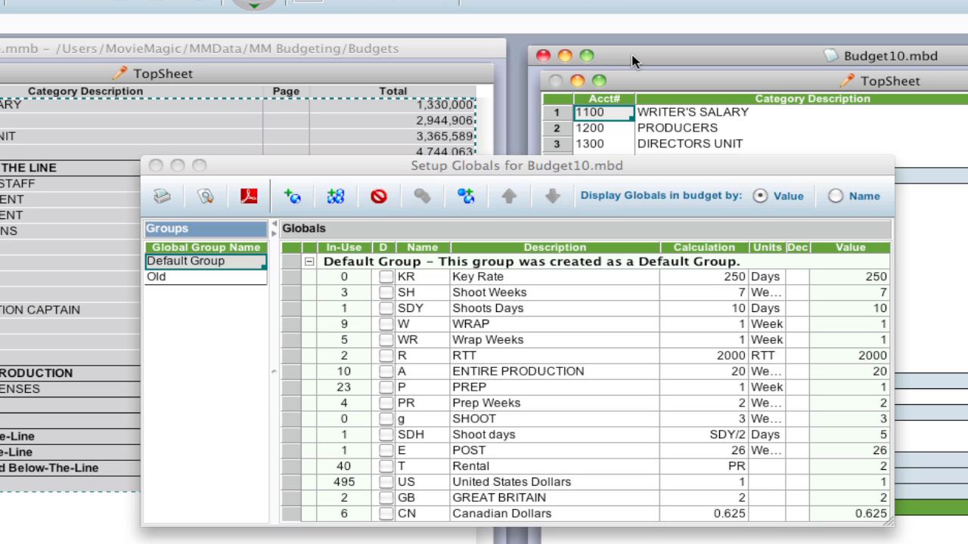
mouse_move(157, 166)
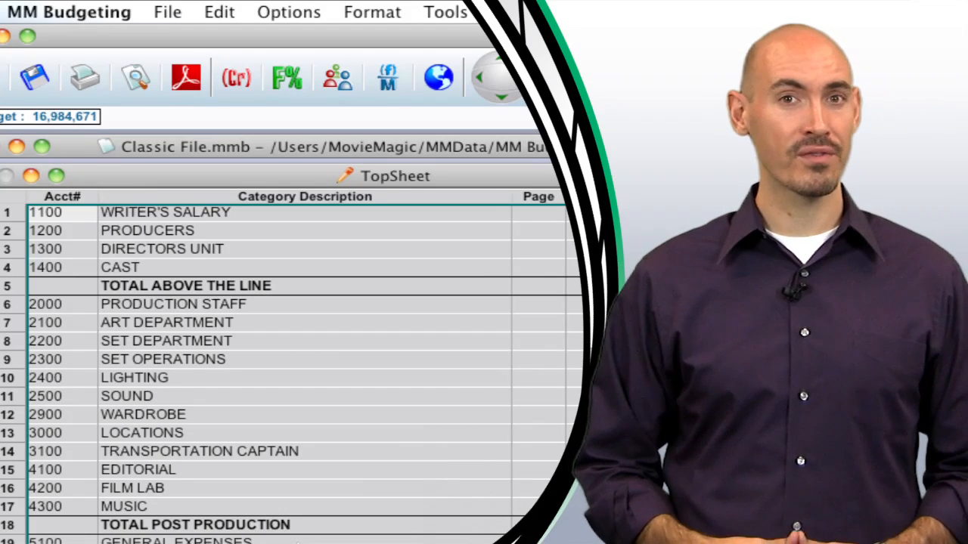
Step: Copy the Classic File topsheet categories again with Cmd+C
key(cmd+c)
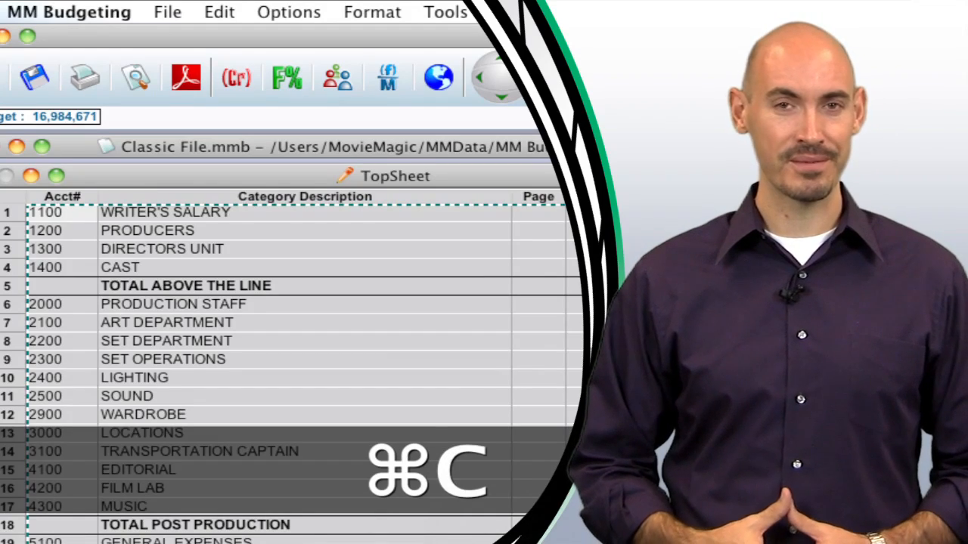